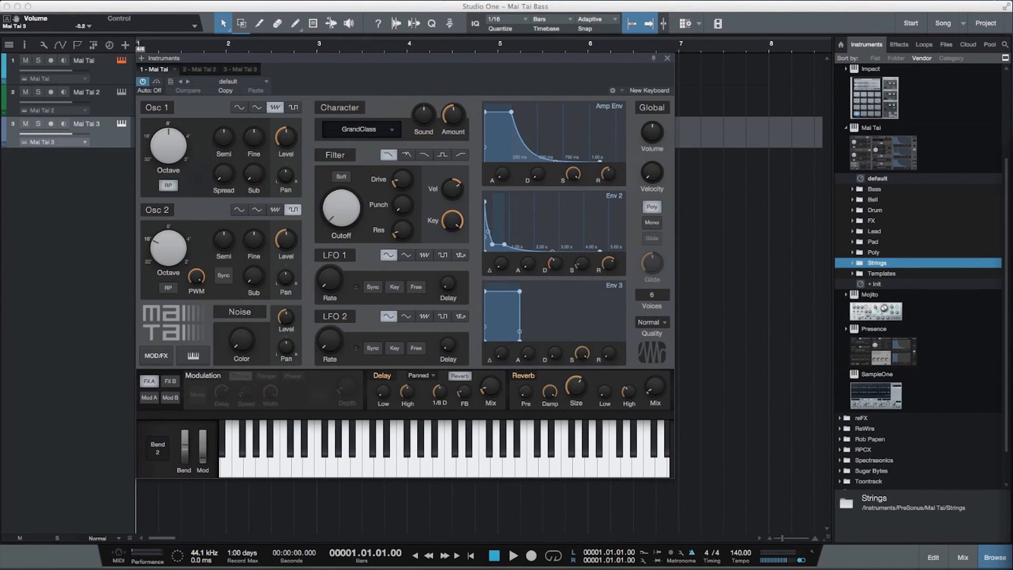
pyautogui.moveTo(847, 231)
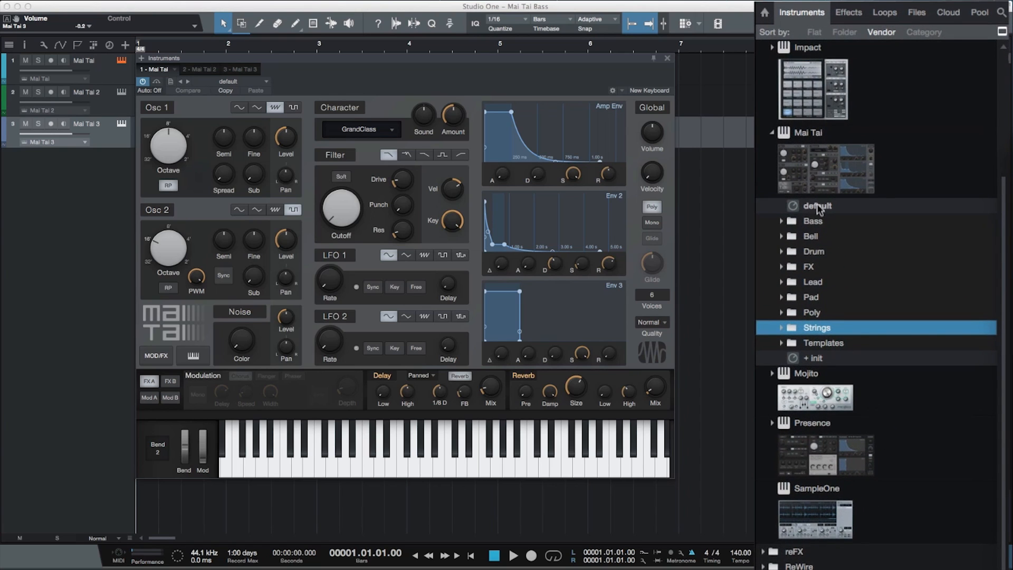
# Step: Keep the quality mode at Normal and show Mod B modulation slots 9–16
pyautogui.click(811, 220)
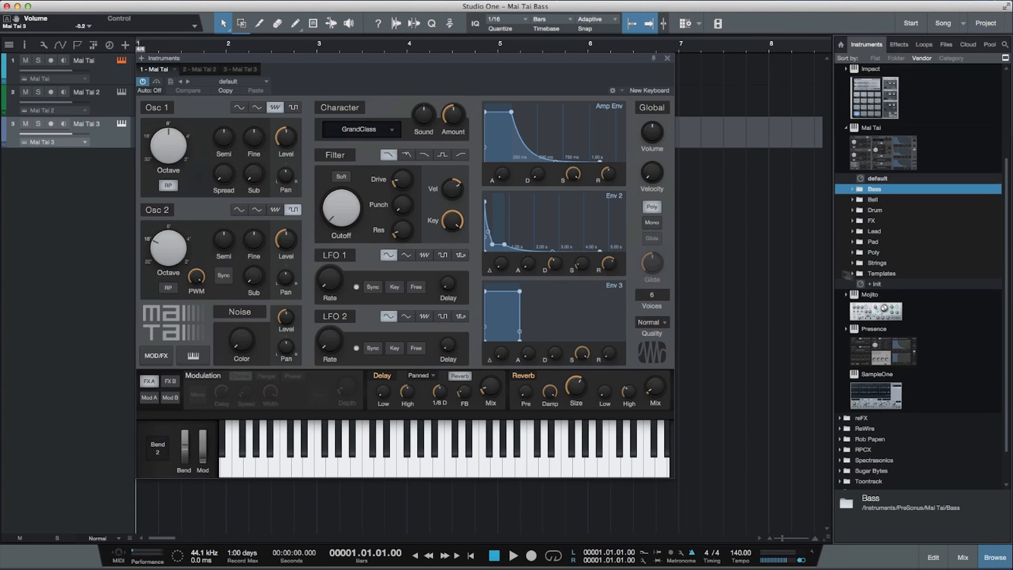
pyautogui.moveTo(639, 231)
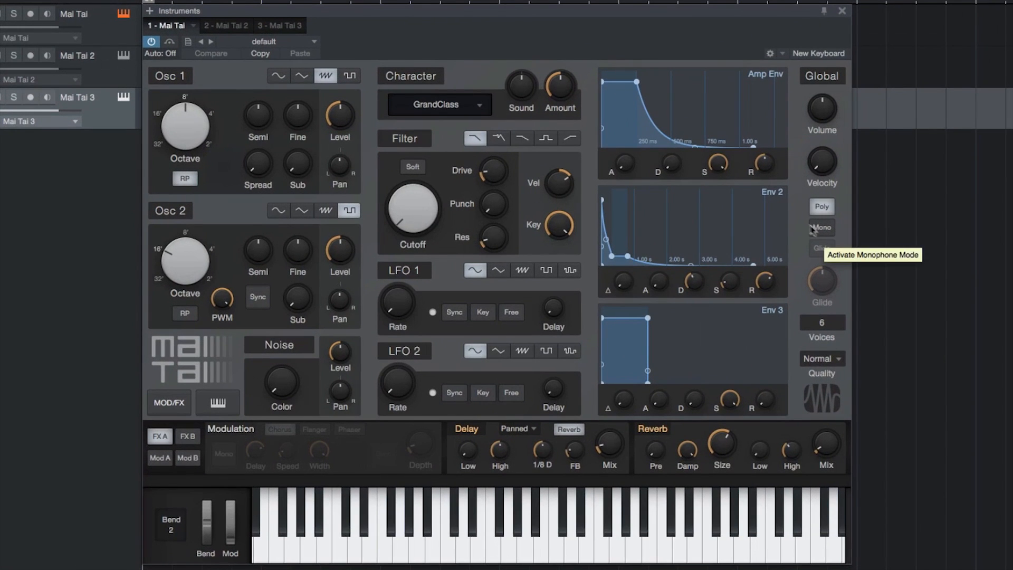
pyautogui.moveTo(433, 77)
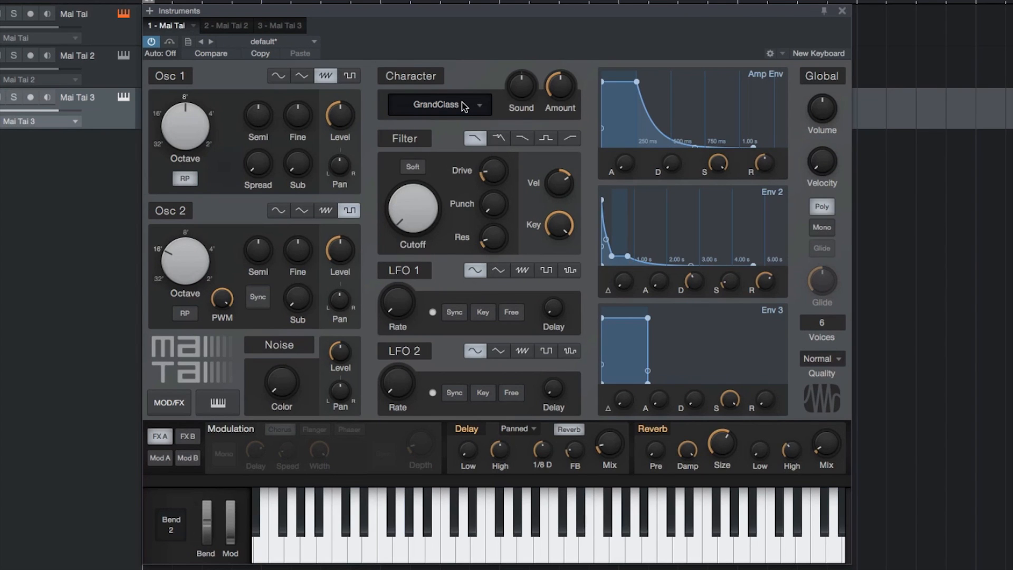
pyautogui.moveTo(771, 310)
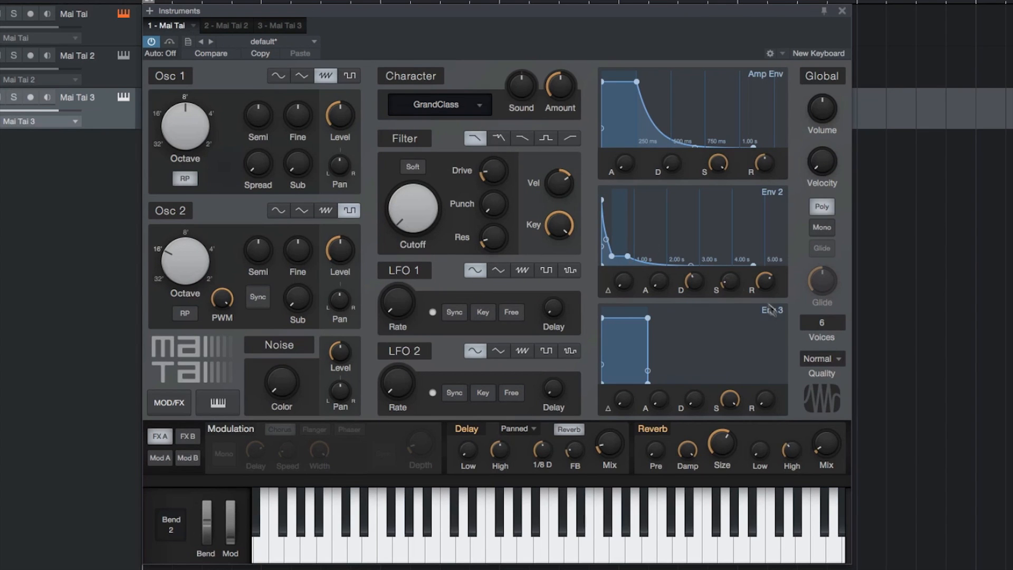
pyautogui.click(821, 359)
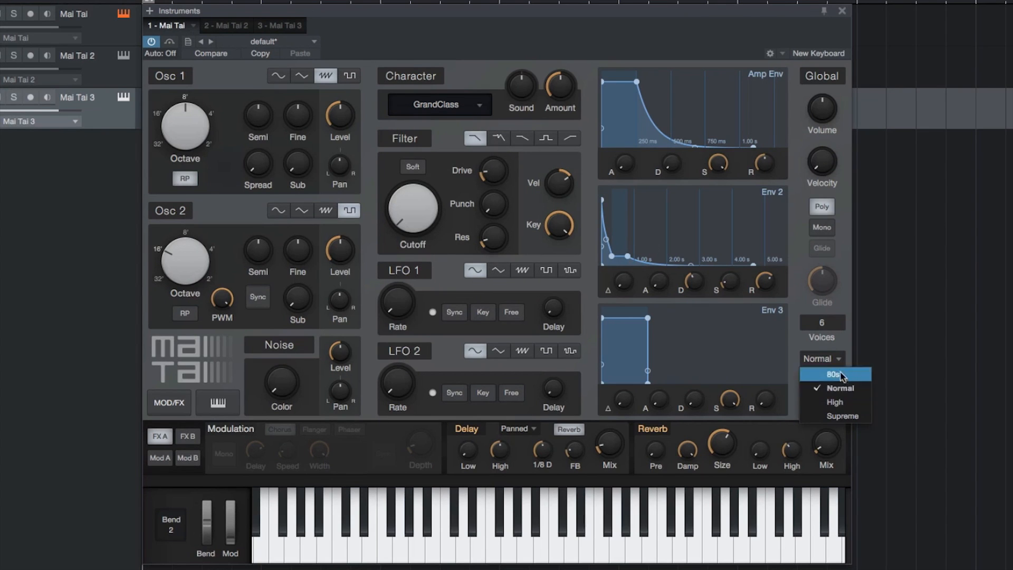
pyautogui.moveTo(848, 416)
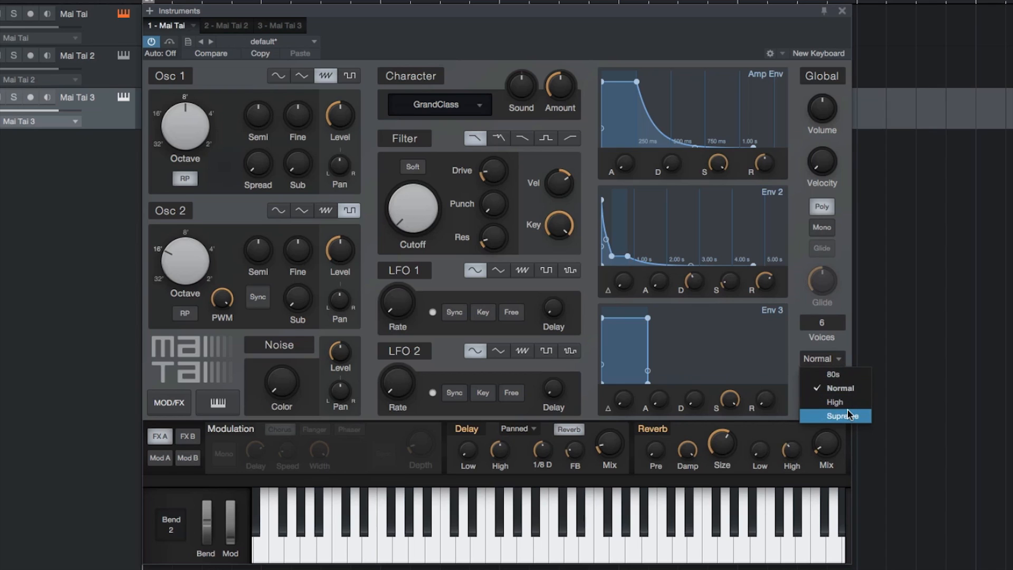
pyautogui.moveTo(835, 388)
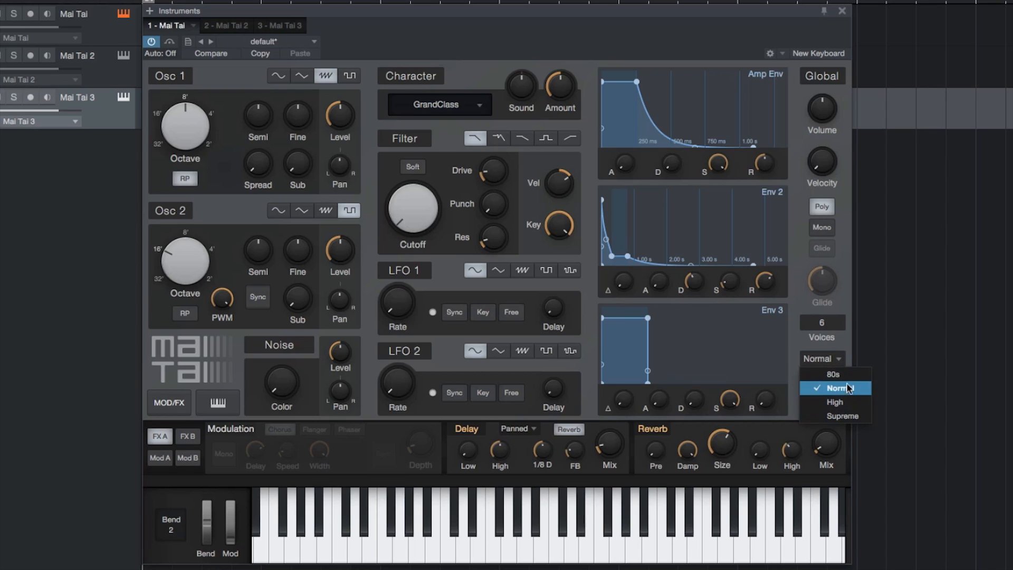
pyautogui.click(837, 388)
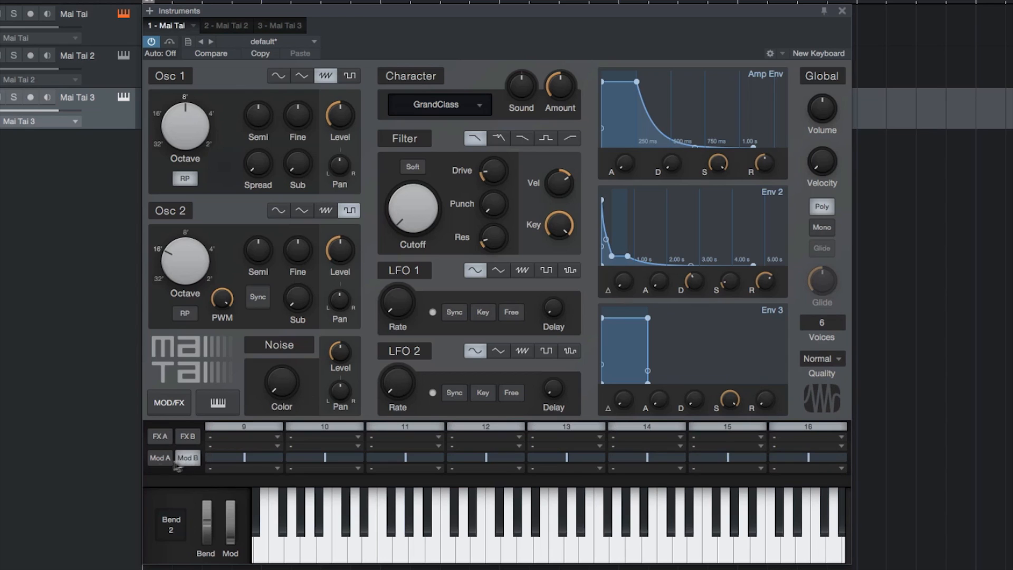
# Step: On the Mod A page, give slot 2 Pitch Bend and Breath Control as sources
pyautogui.click(158, 458)
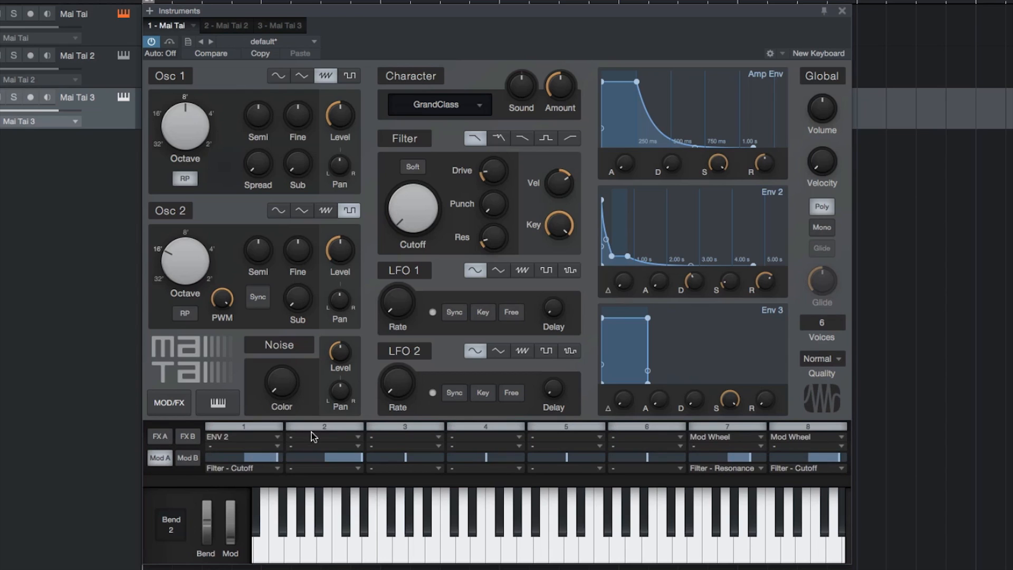
pyautogui.click(323, 436)
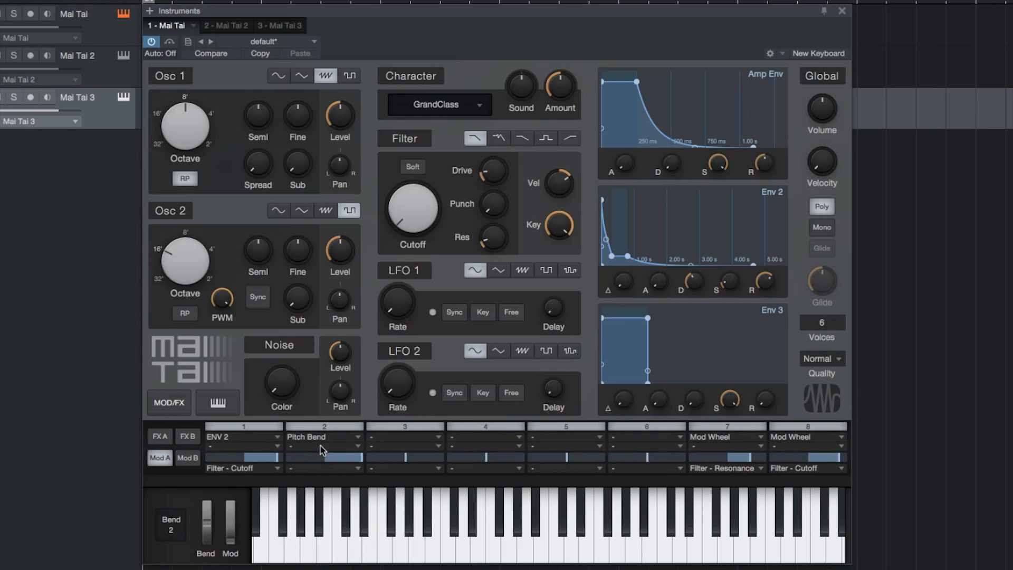
pyautogui.click(323, 441)
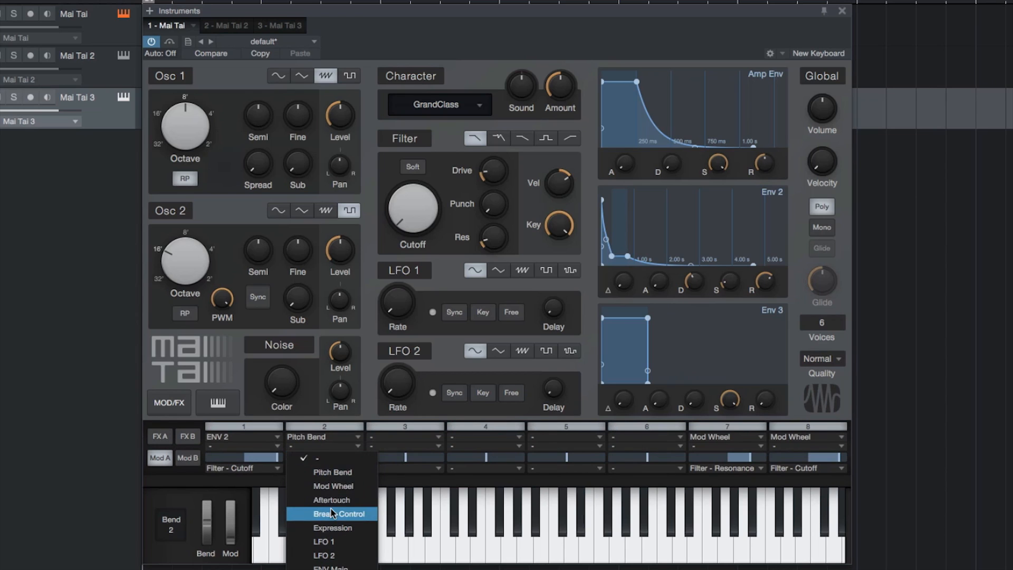
pyautogui.click(332, 513)
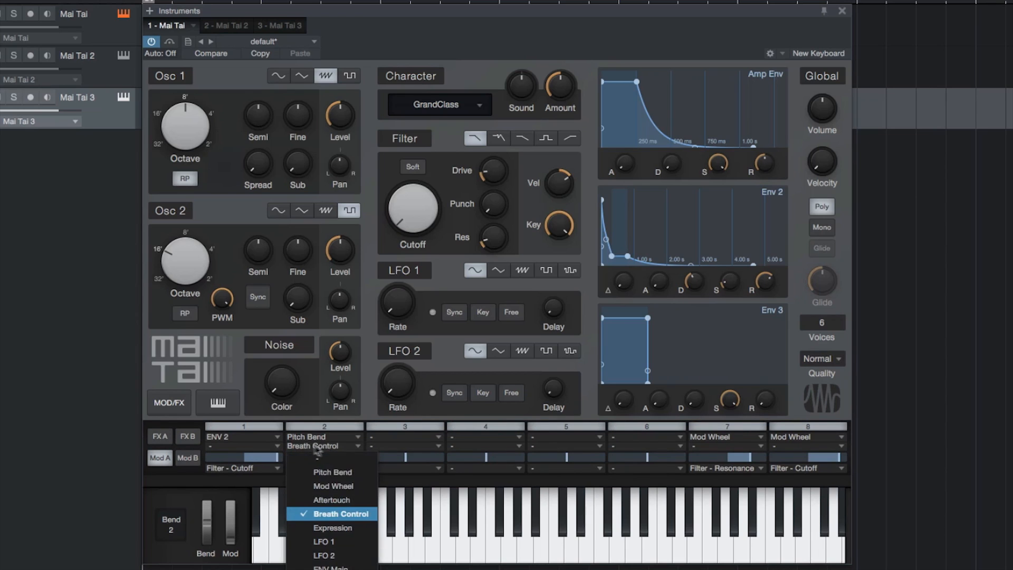
pyautogui.click(333, 514)
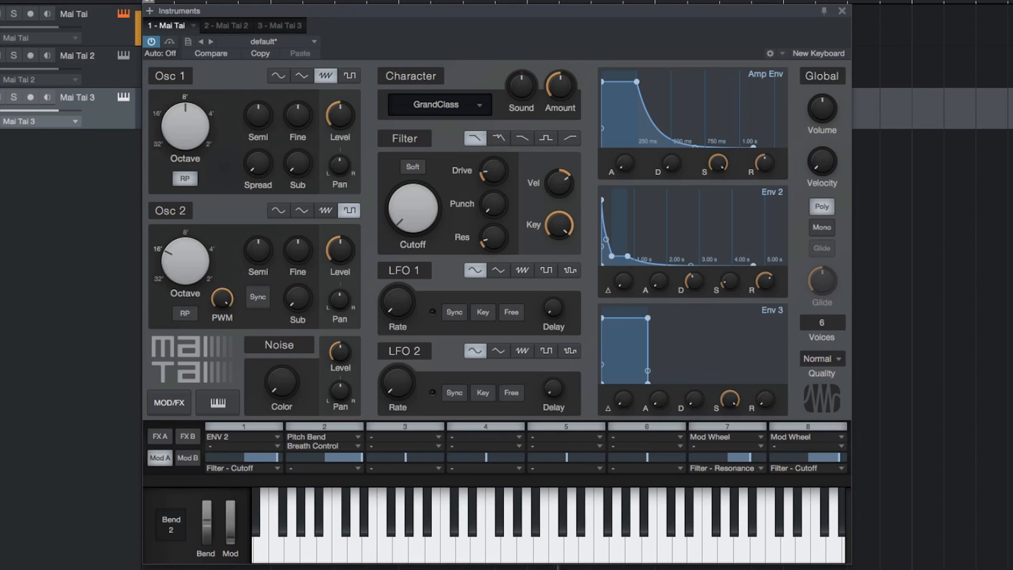
# Step: Switch to the '2 - Mai Tai 2' tab, then '3 - Mai Tai 3' (Stubing Saws)
pyautogui.click(225, 25)
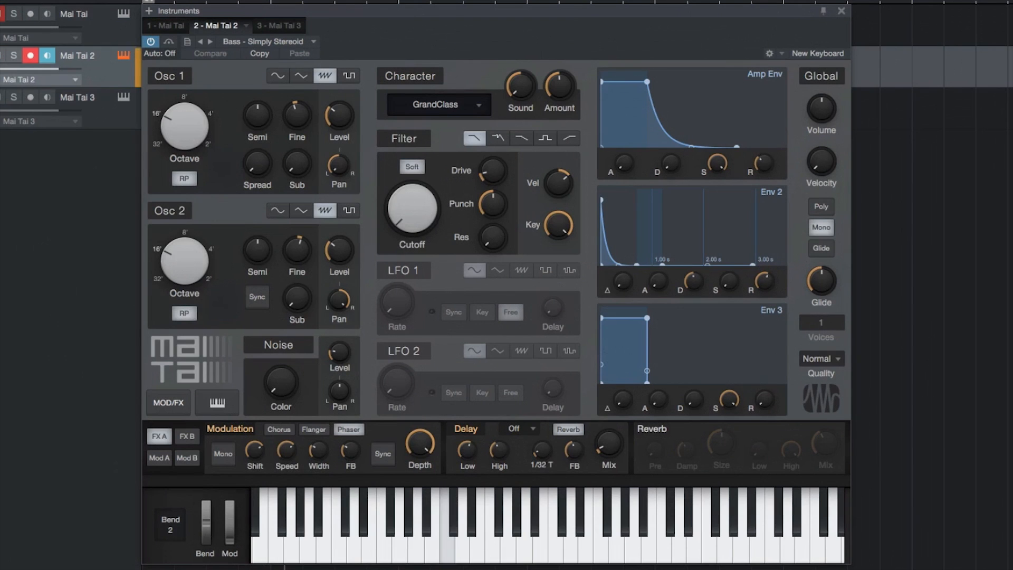
pyautogui.click(400, 523)
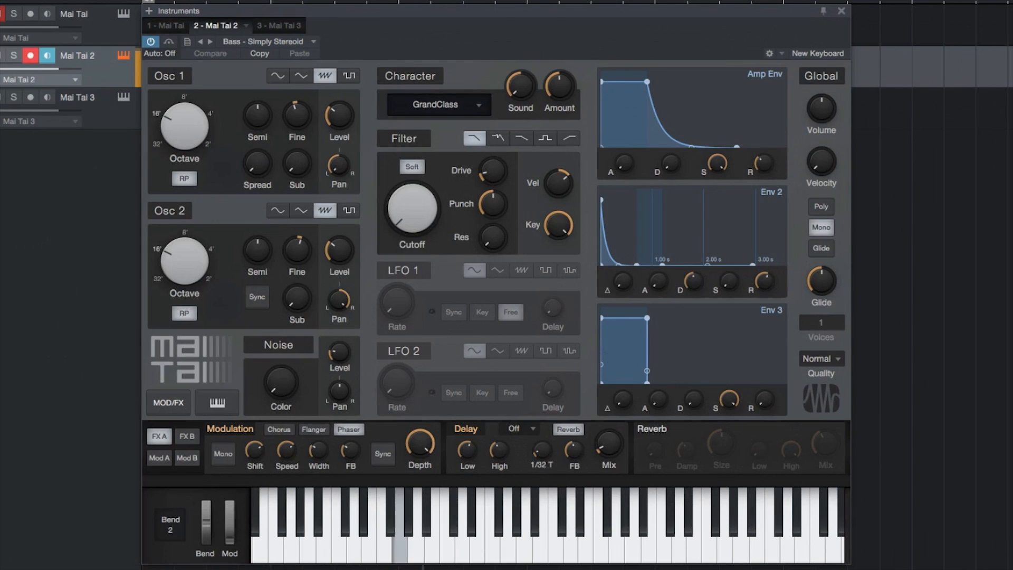
pyautogui.click(275, 26)
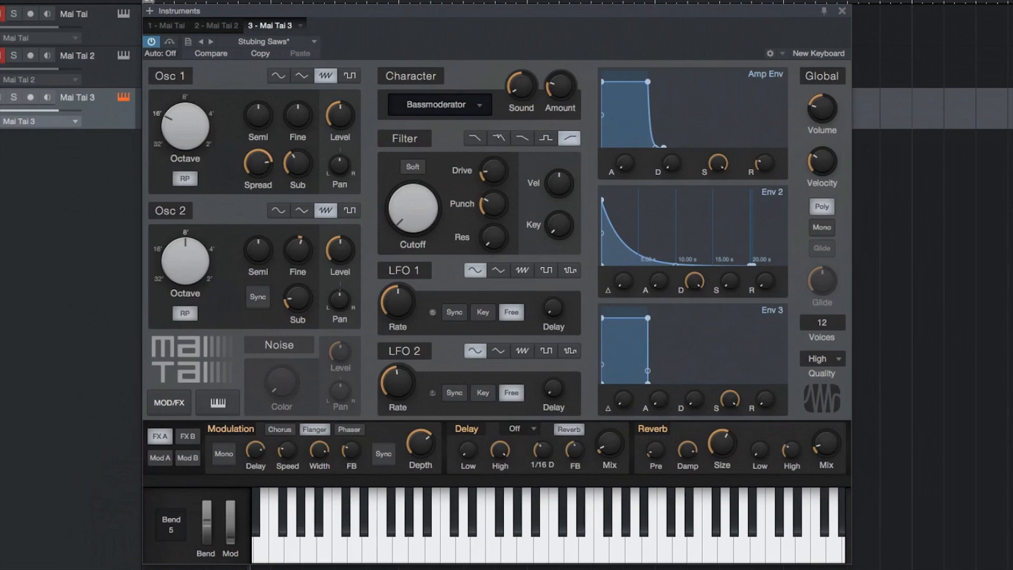
pyautogui.click(489, 530)
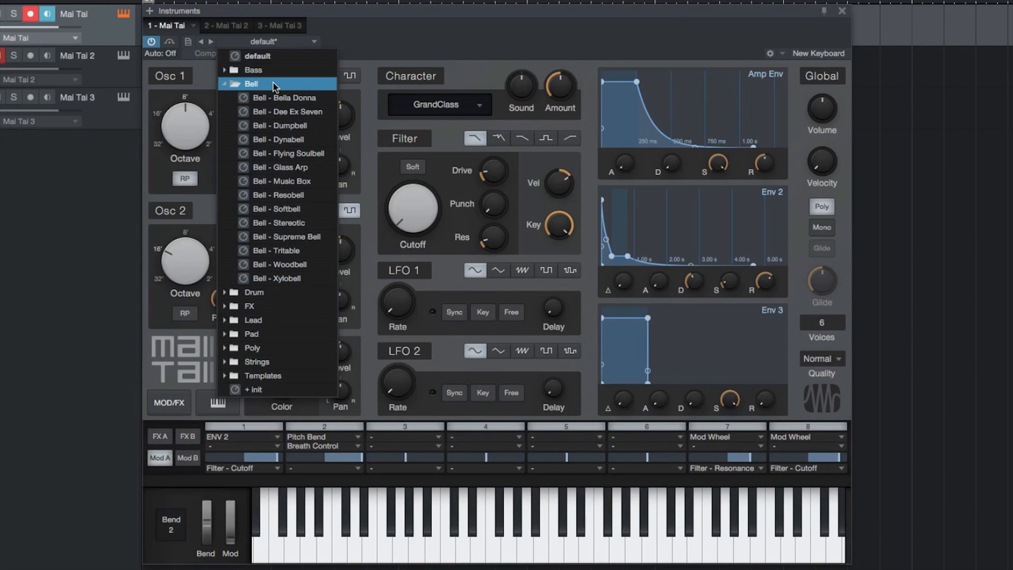
# Step: Choose Bell - Bella Donna from the first Mai Tai's preset list
pyautogui.click(285, 97)
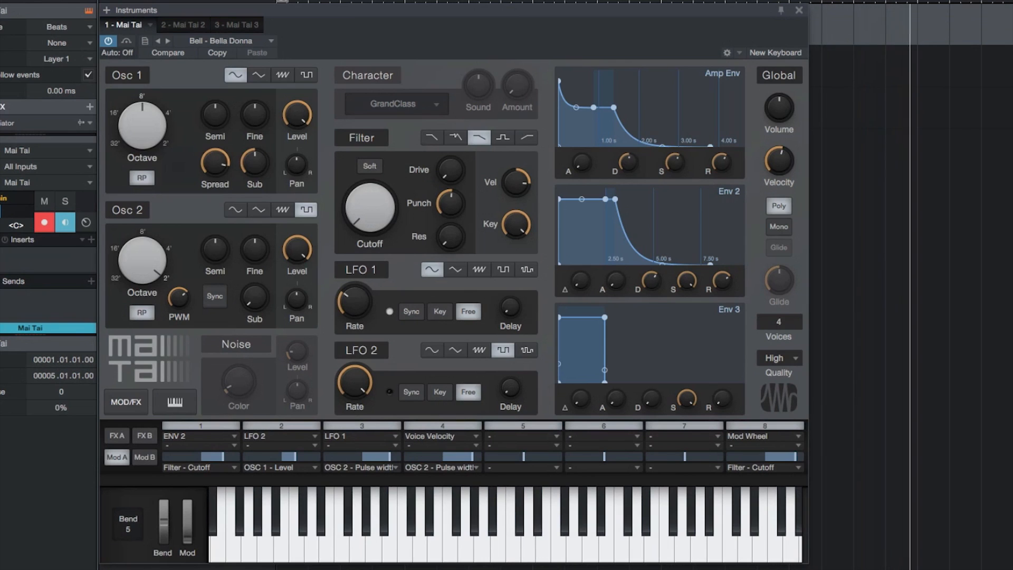
pyautogui.click(182, 25)
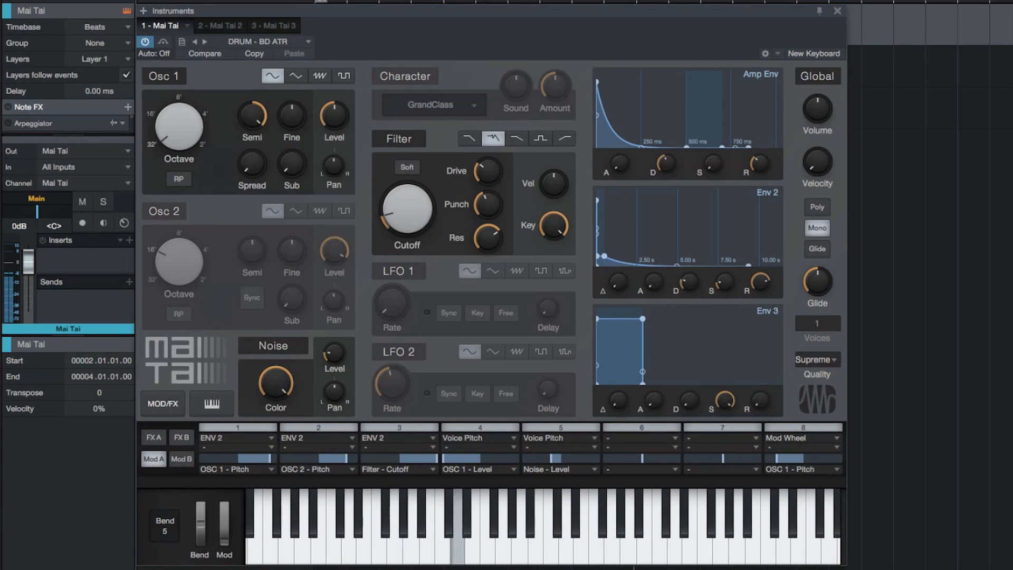
# Step: Load BD ATR, HH Drumbox and SD Alien Snare, muting tracks 1 and 2
pyautogui.click(219, 25)
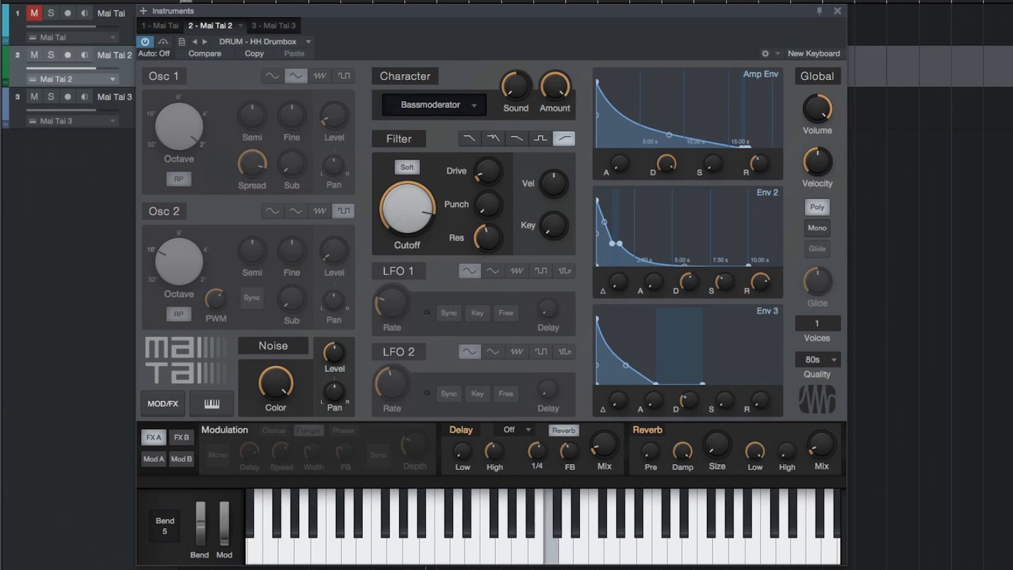
pyautogui.click(270, 26)
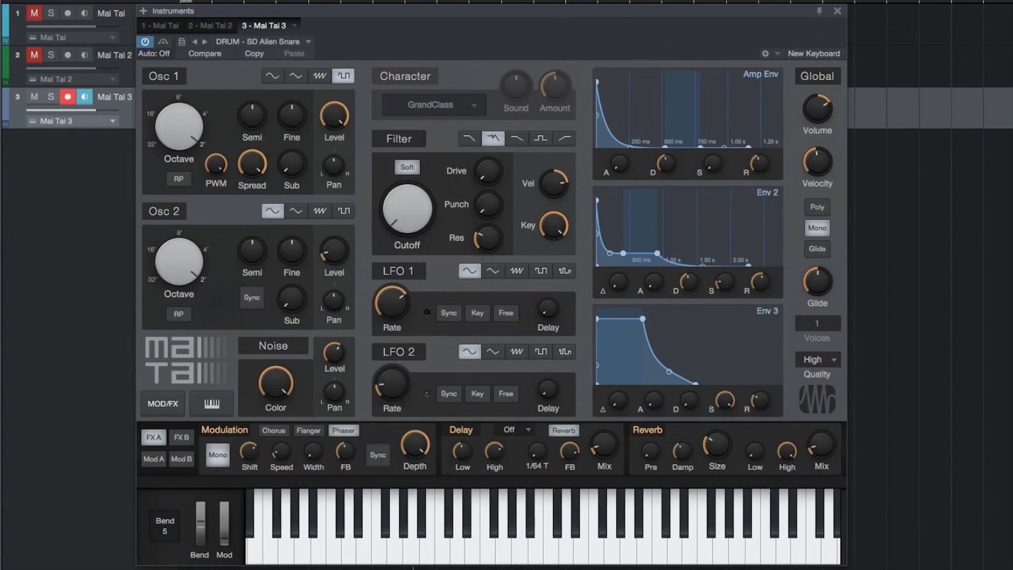
pyautogui.click(157, 25)
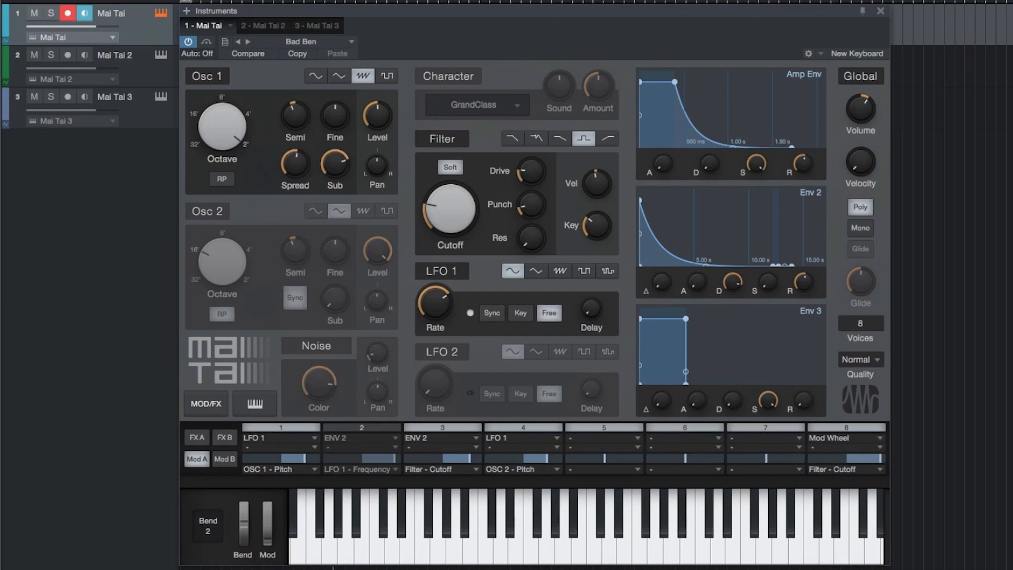
# Step: Mute tracks 1 and 2 while Bad Ben, Long FX Sweep and Mai Hoover load
pyautogui.click(259, 26)
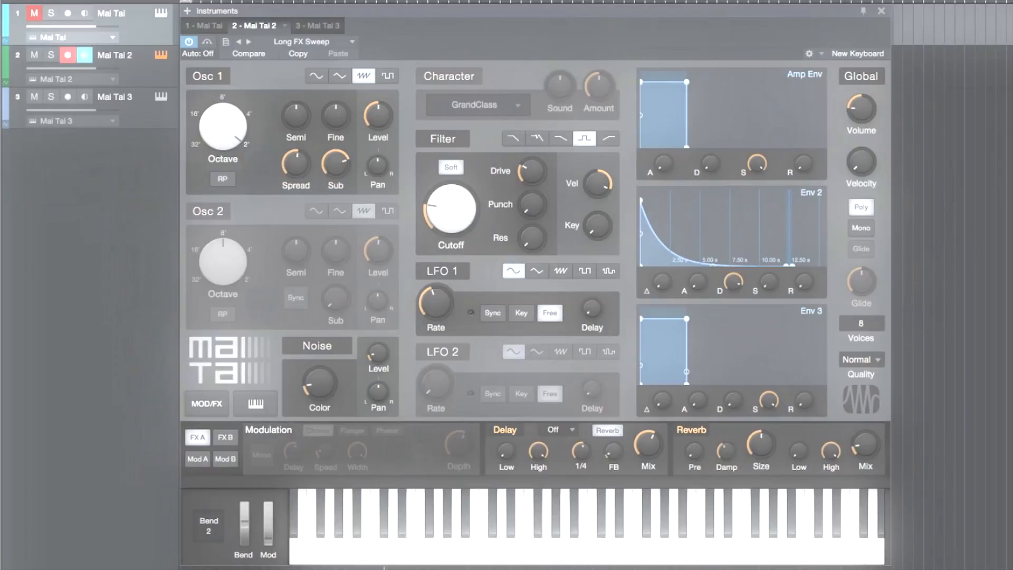
pyautogui.click(310, 25)
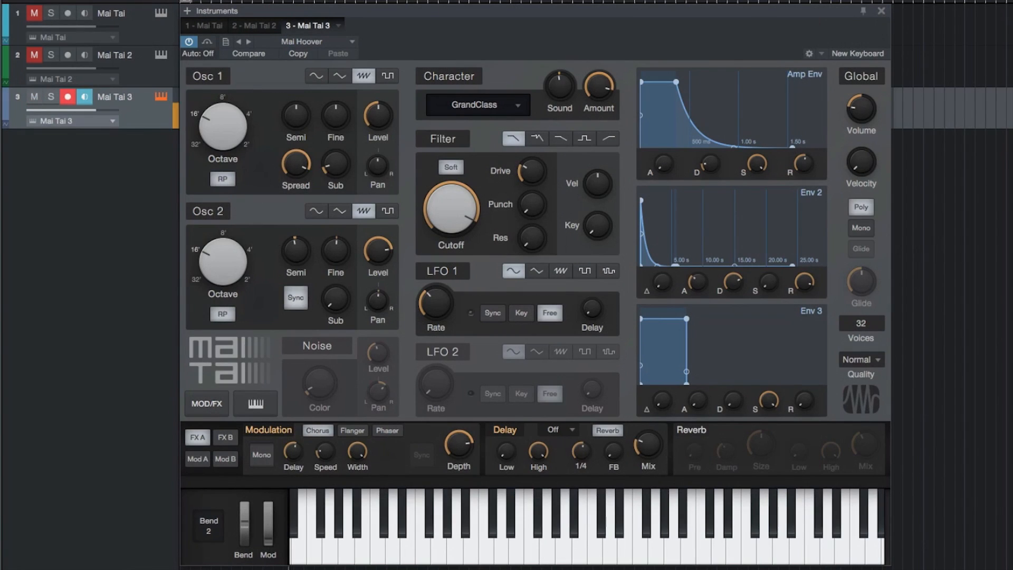
# Step: Load Beast on Mai Tai 1, mute track 1, then load Lead - Ashes on Mai Tai 2
pyautogui.click(202, 25)
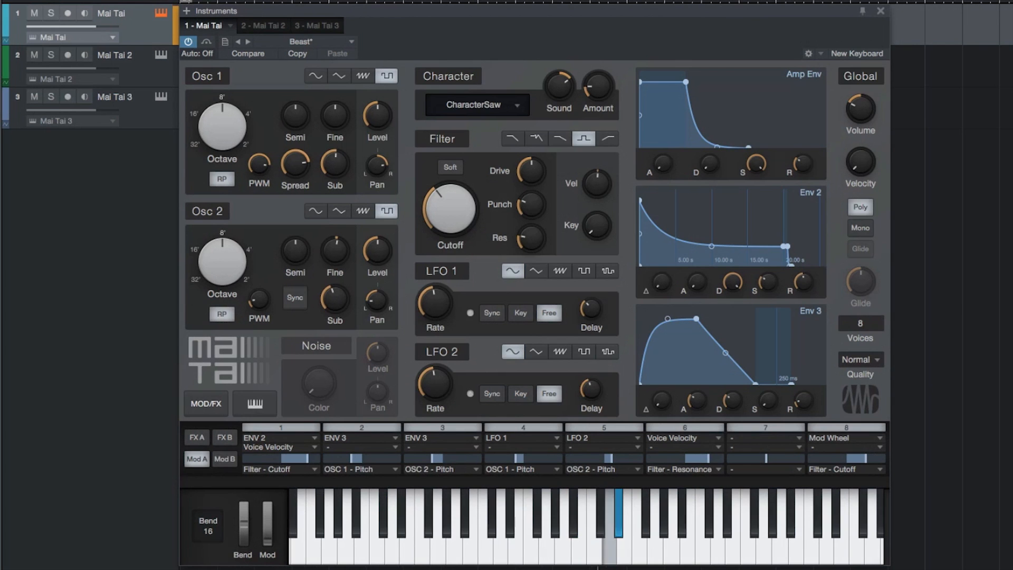
pyautogui.click(257, 25)
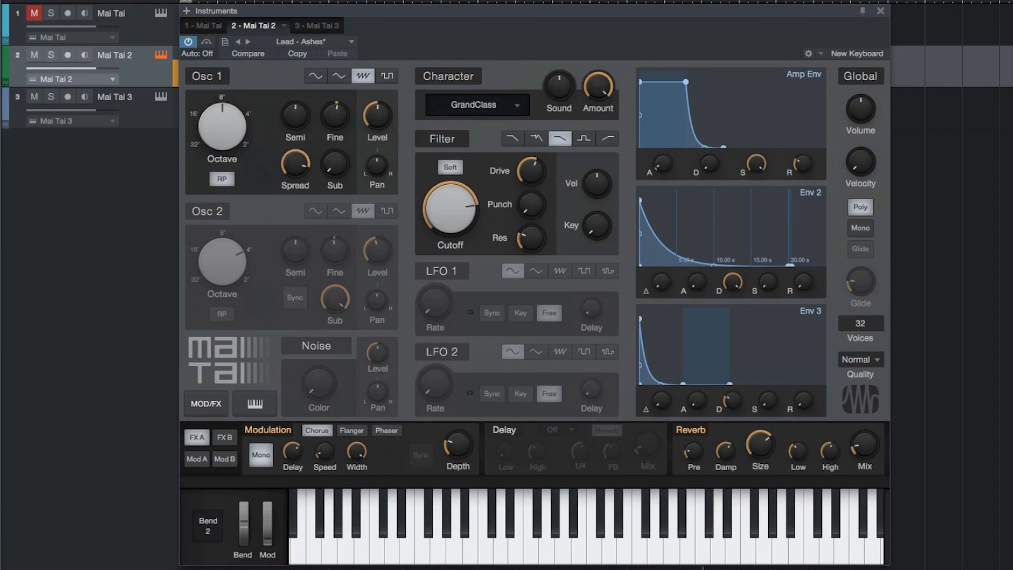
pyautogui.click(203, 25)
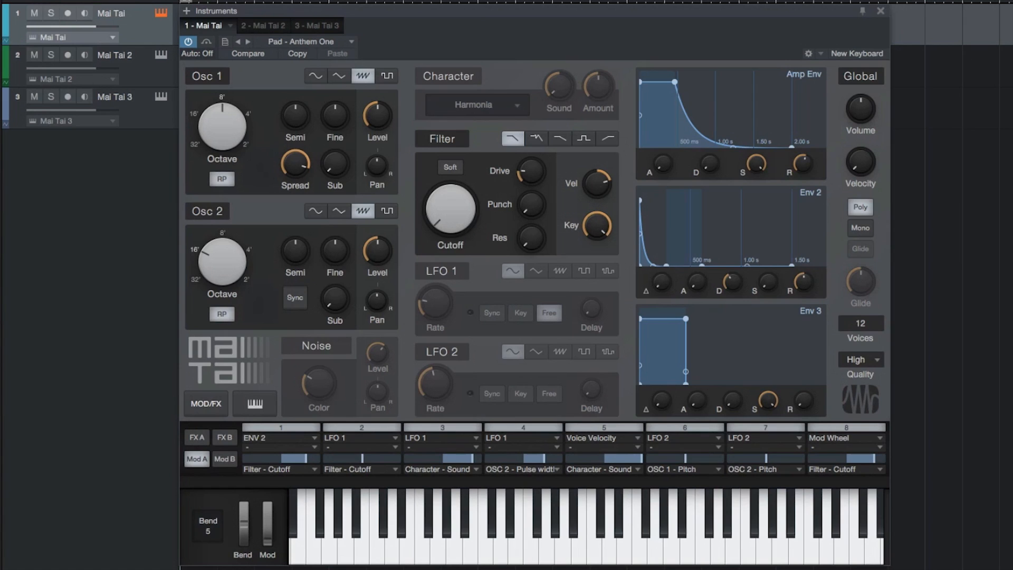
# Step: Turn on Record and Monitor for track 1 (Mai Tai)
pyautogui.click(68, 12)
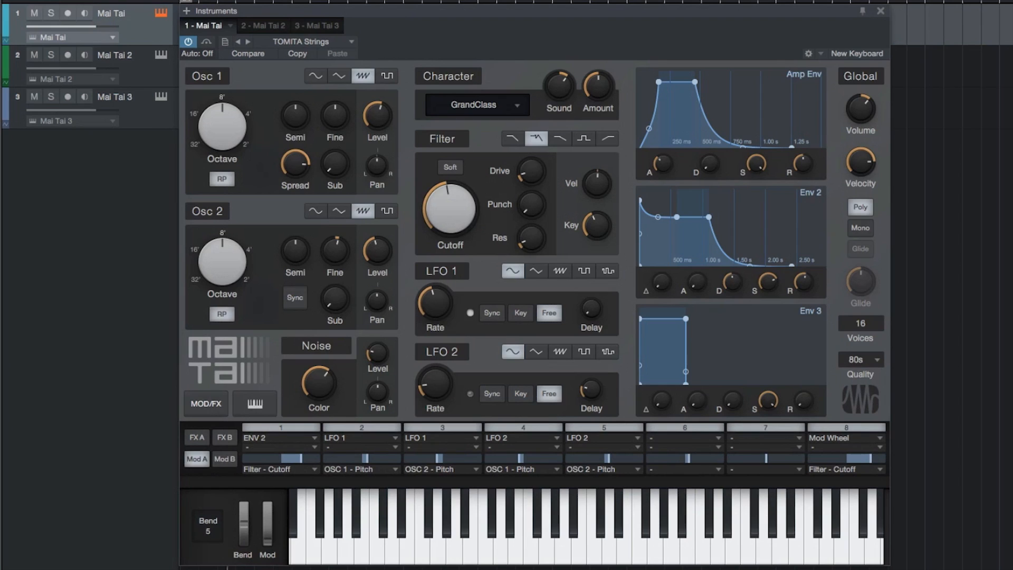
pyautogui.click(644, 512)
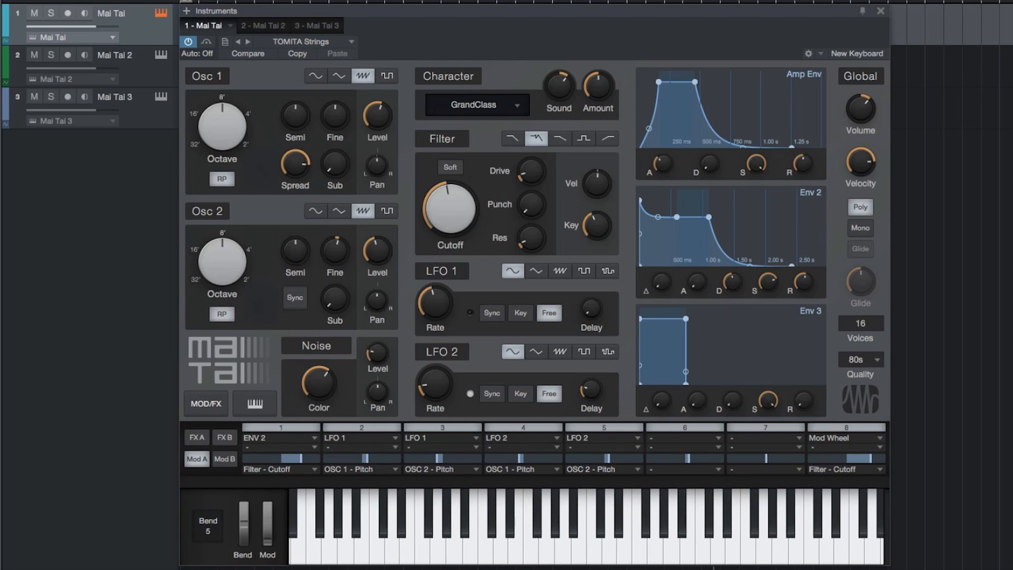
pyautogui.click(67, 13)
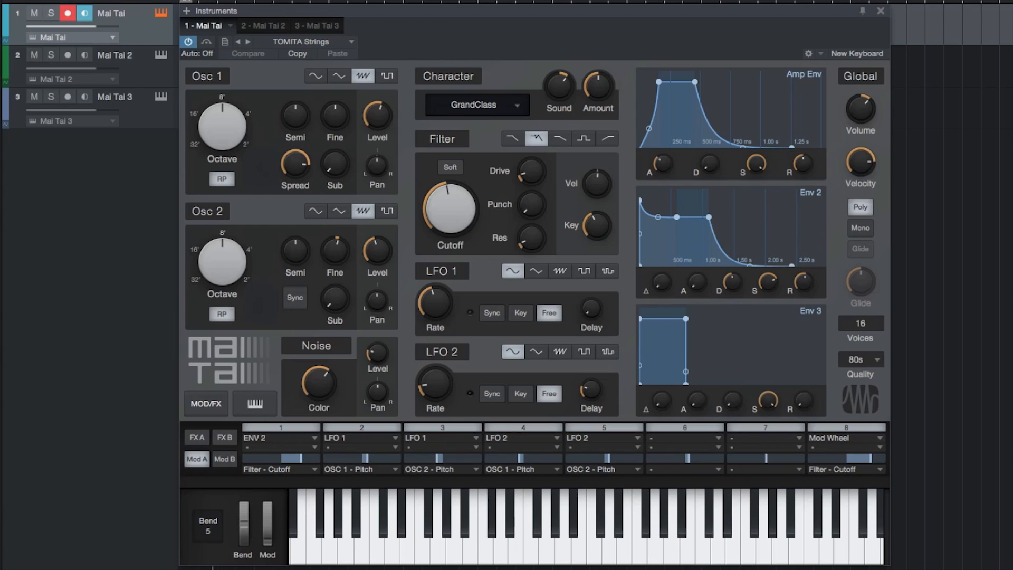
pyautogui.click(471, 313)
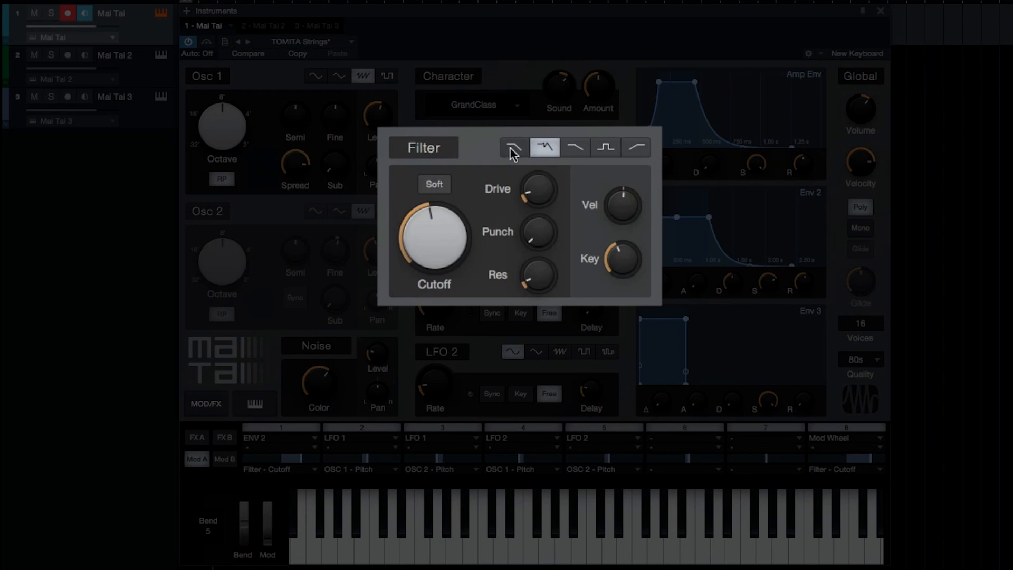
# Step: Switch the filter type to high-pass, keeping GrandClass as the character
pyautogui.click(575, 147)
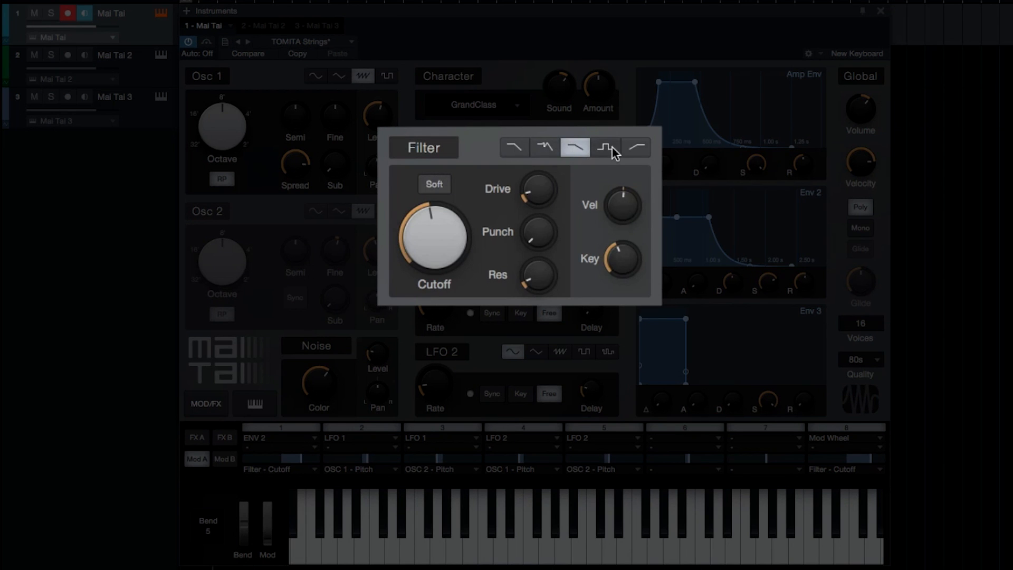
pyautogui.click(637, 147)
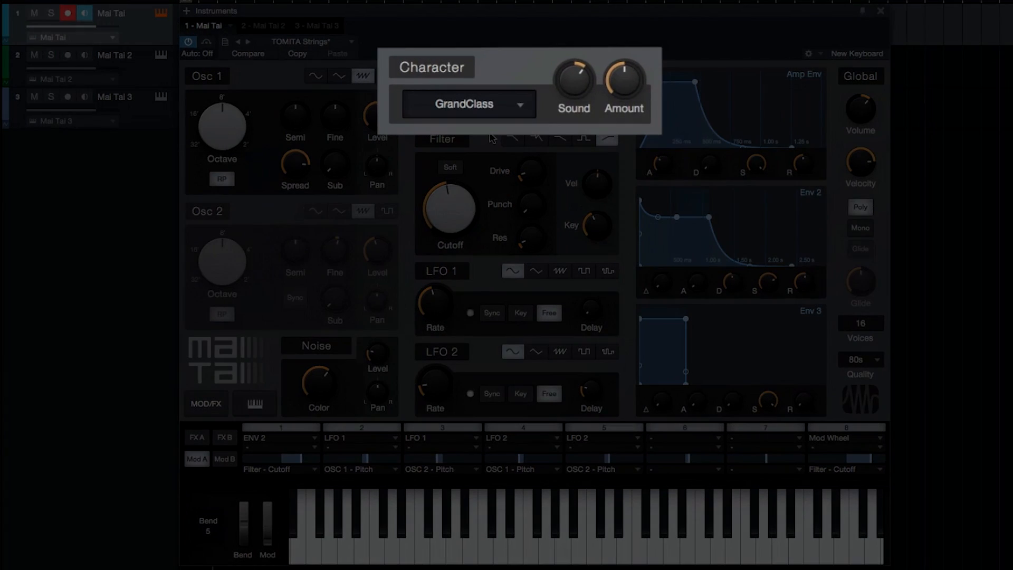
pyautogui.click(469, 104)
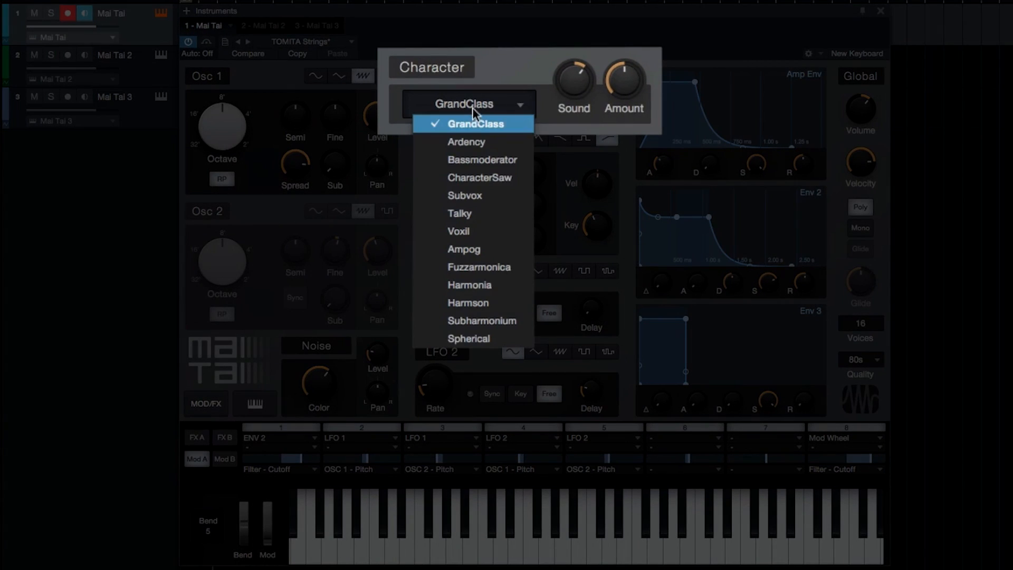
pyautogui.click(473, 124)
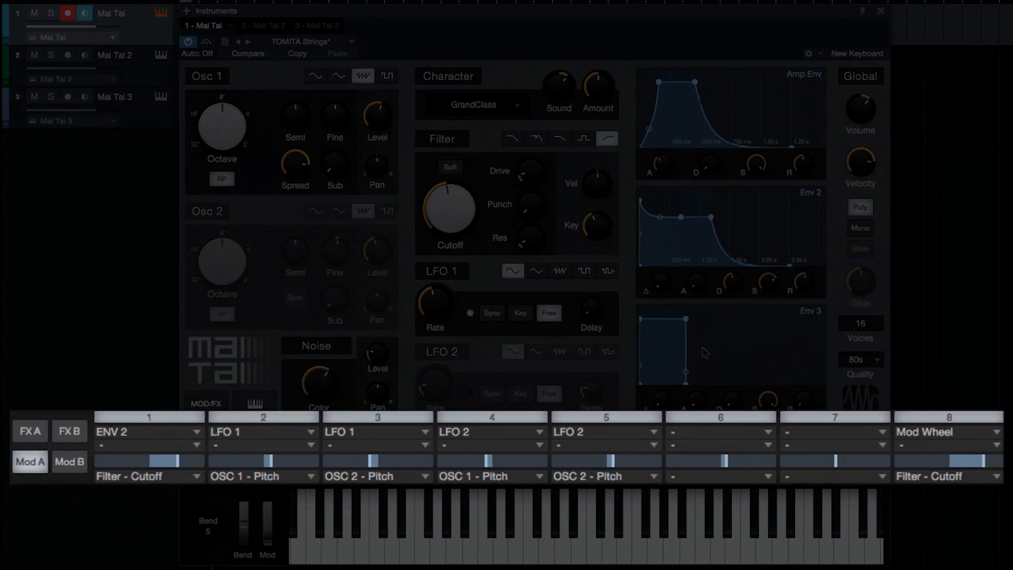
pyautogui.click(29, 431)
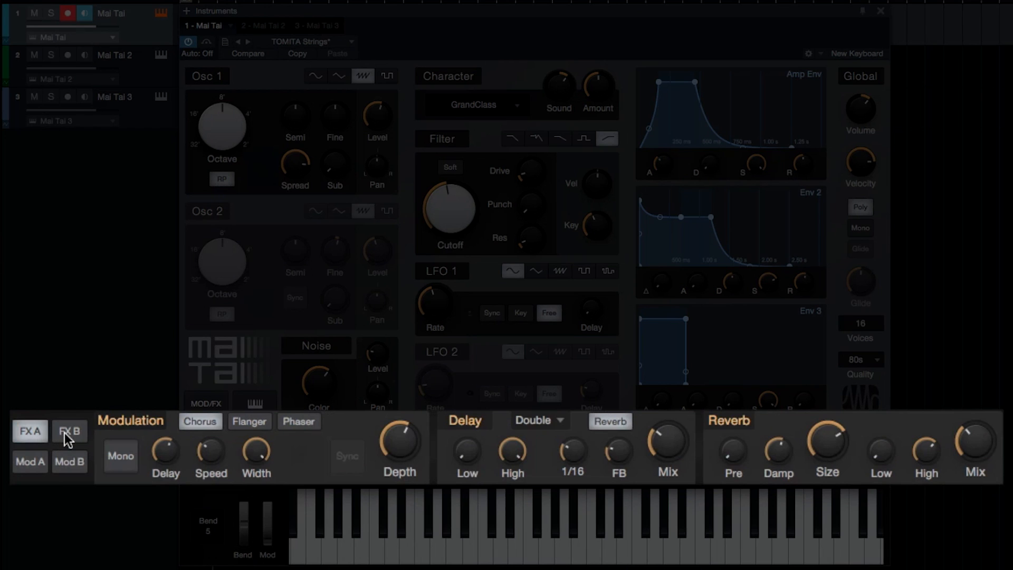
pyautogui.click(69, 431)
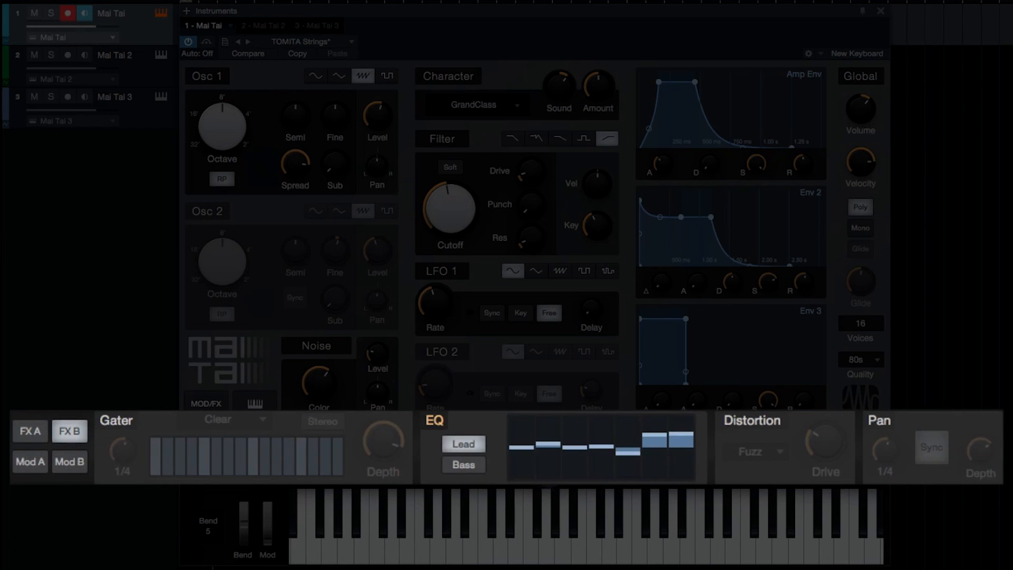
pyautogui.click(29, 461)
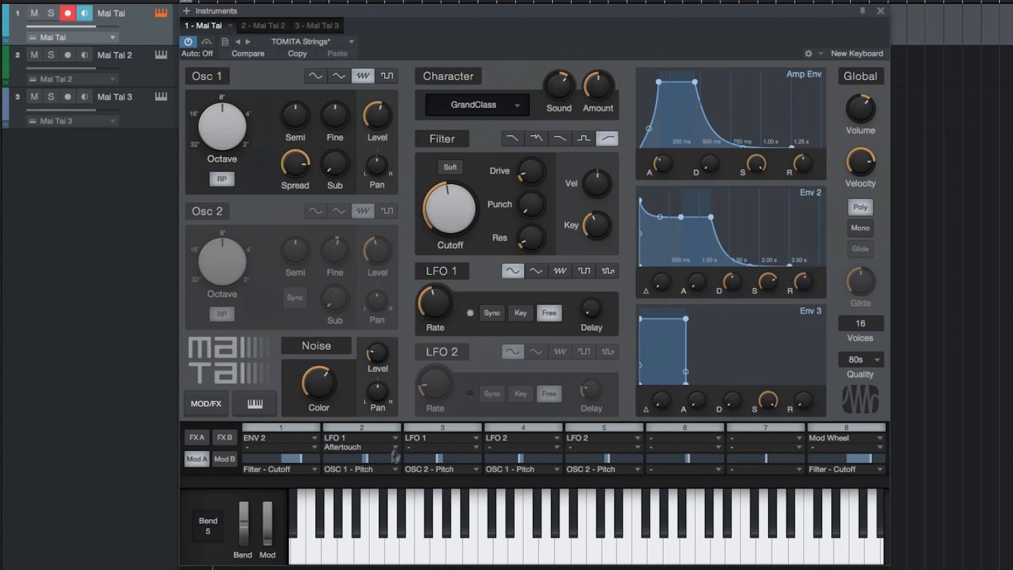
pyautogui.moveTo(224, 437)
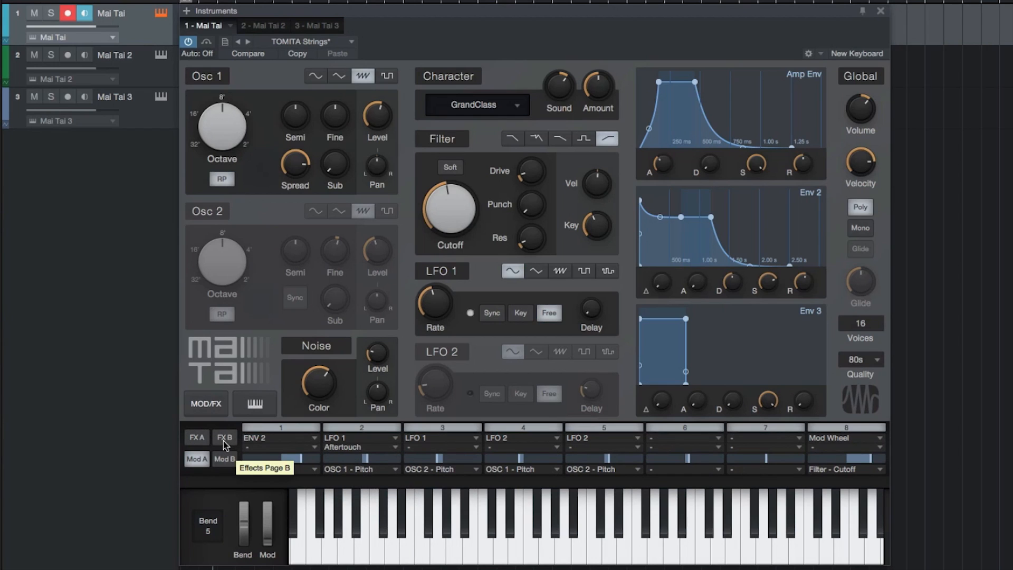
pyautogui.moveTo(224, 446)
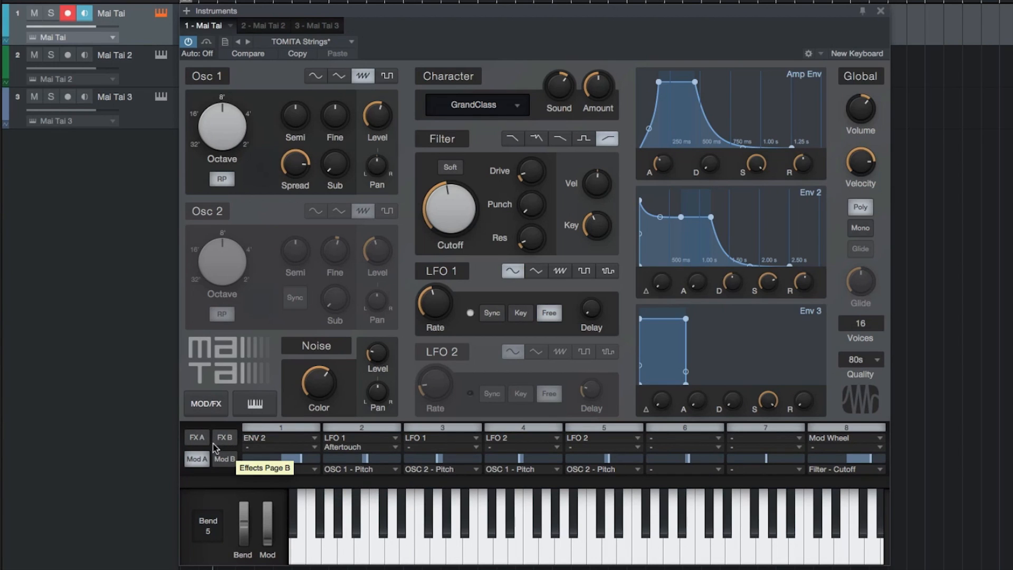
# Step: Switch Mai Tai's Global section to Mono, single-voice playing
pyautogui.click(863, 264)
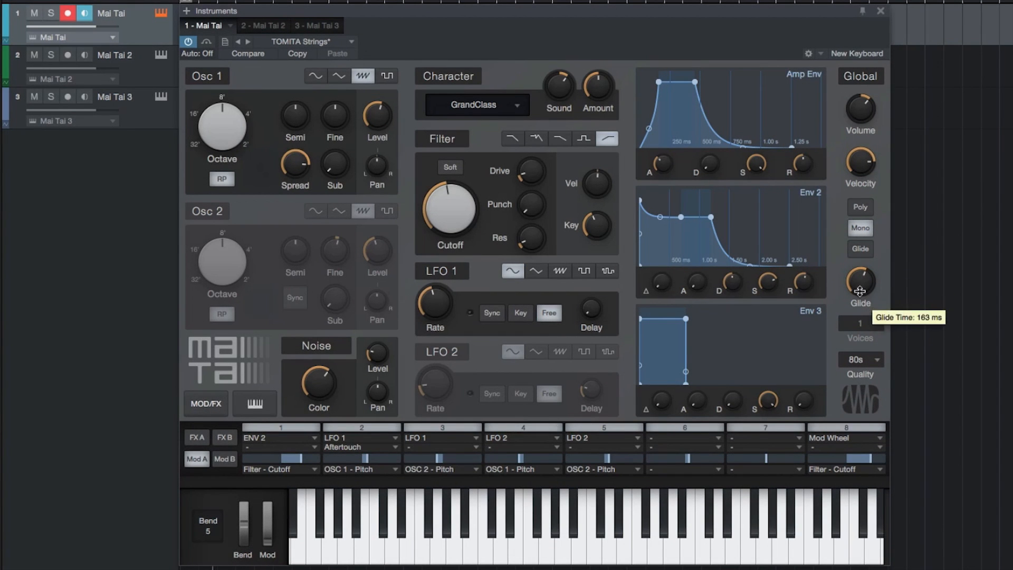
pyautogui.moveTo(475, 414)
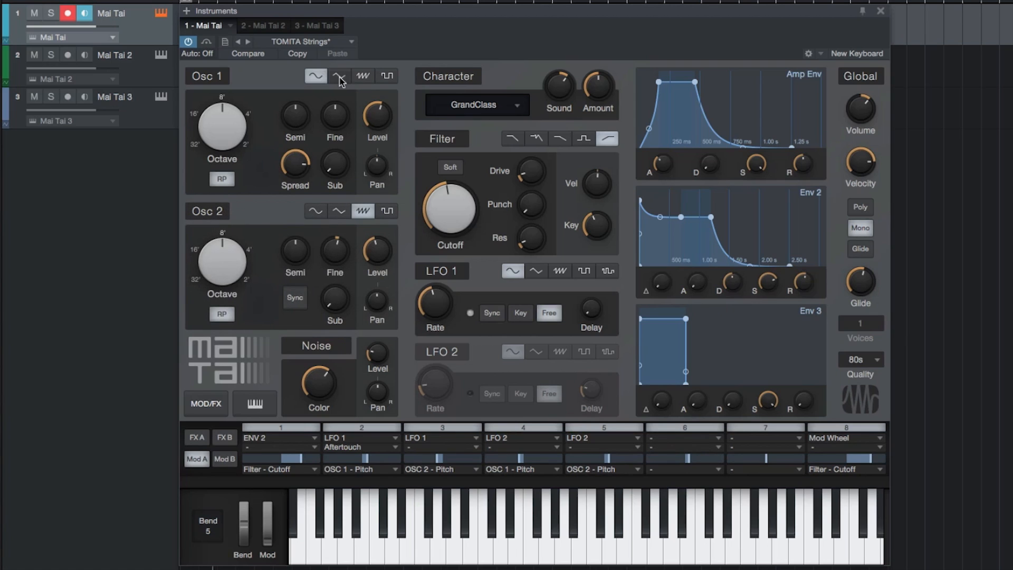
# Step: Change oscillator 1's waveform toward the pulse wave
pyautogui.click(386, 76)
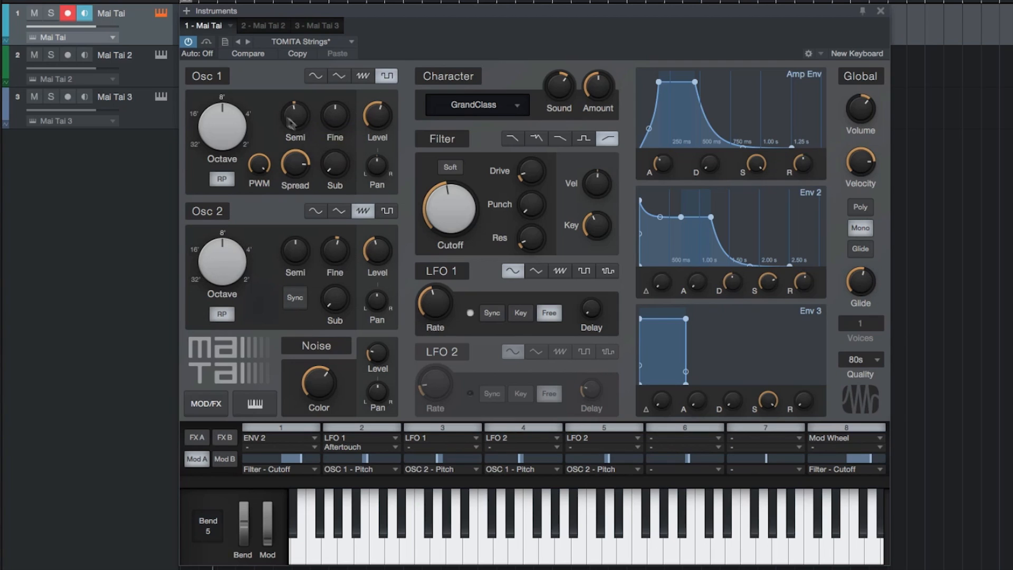
pyautogui.moveTo(304, 178)
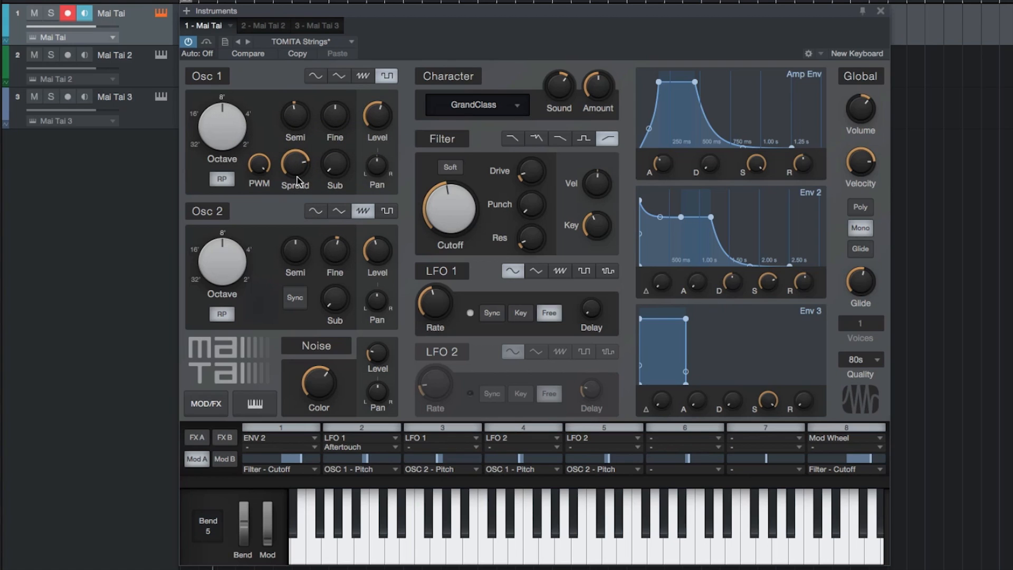
pyautogui.moveTo(298, 167)
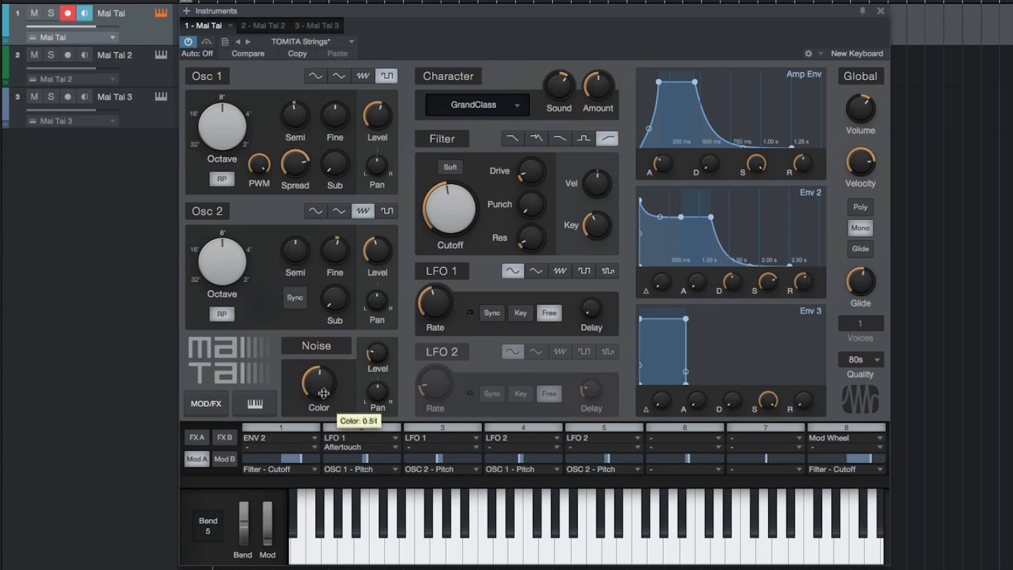
pyautogui.moveTo(381, 388)
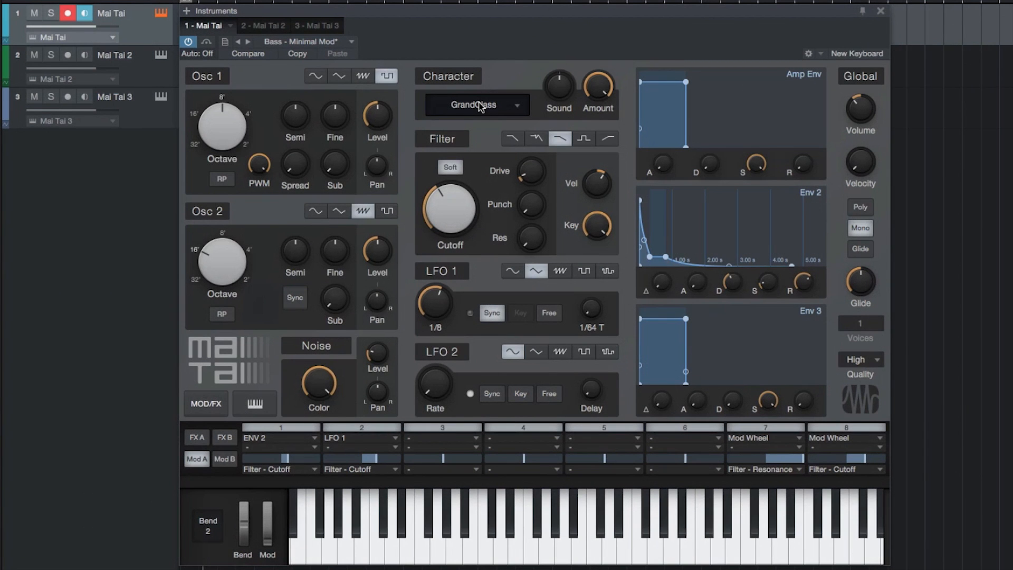
# Step: Audition the Ardency, Bassmoderator and another character type, then reopen the character list
pyautogui.click(477, 104)
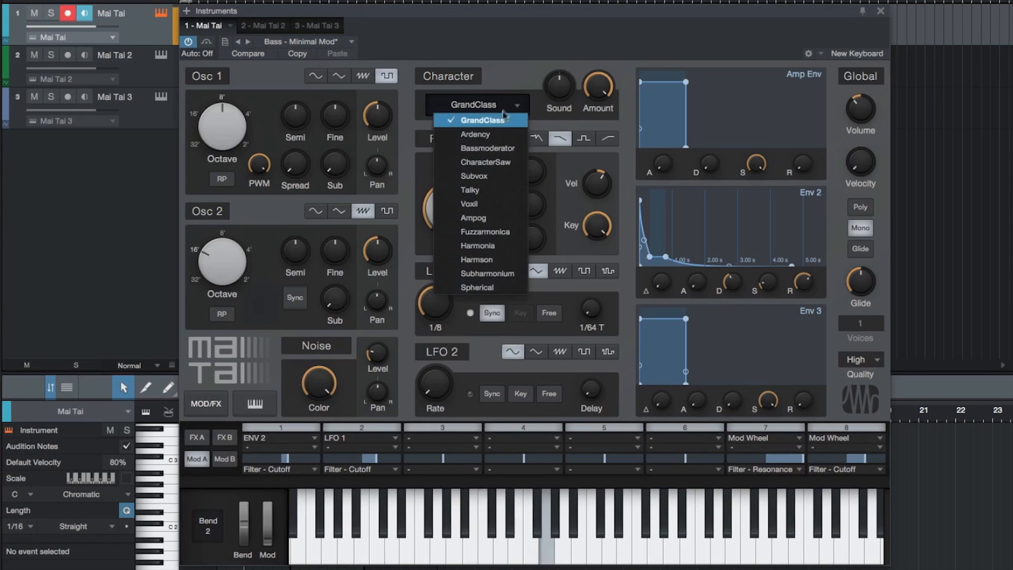
pyautogui.click(475, 133)
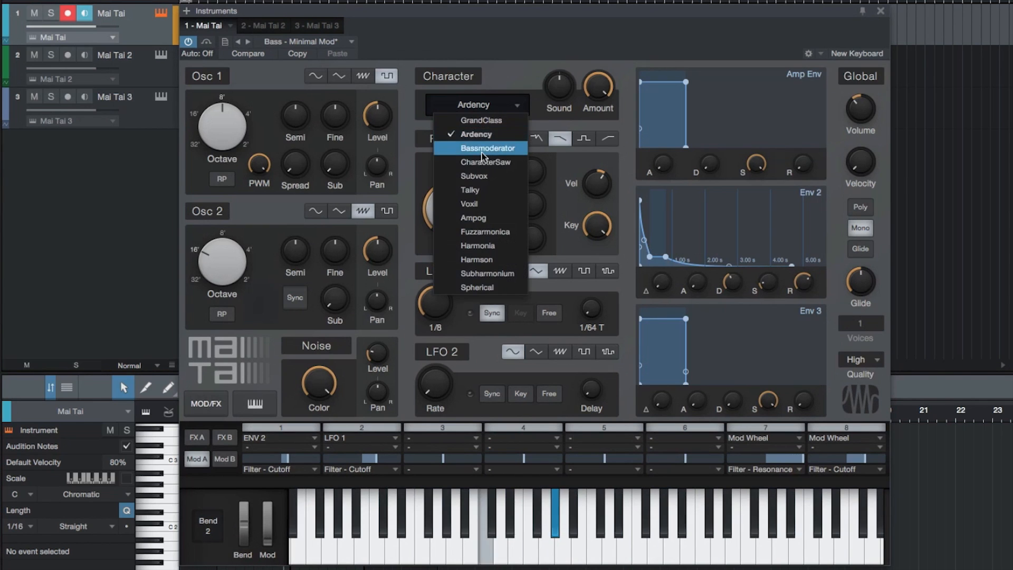
pyautogui.click(488, 147)
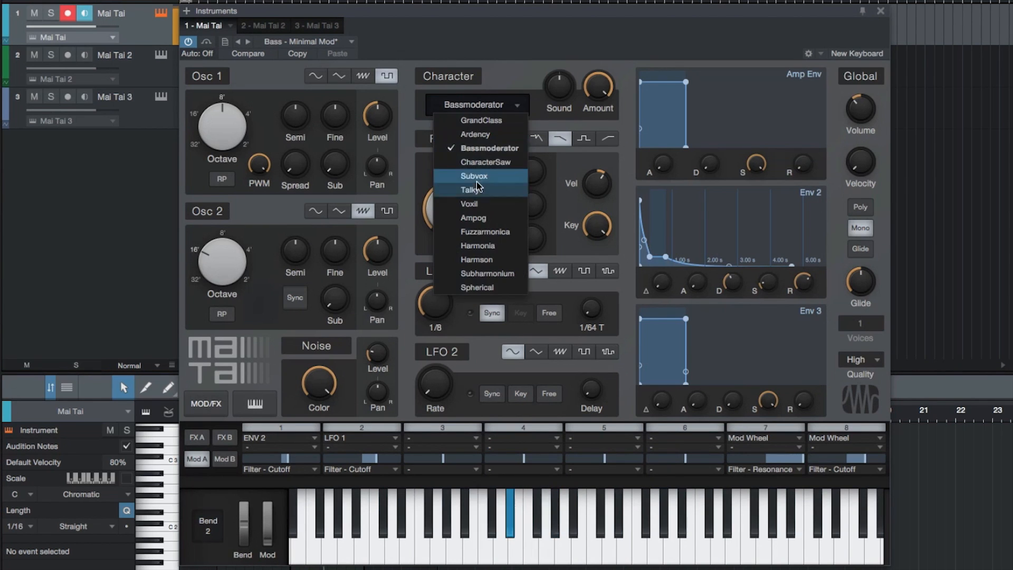
pyautogui.click(475, 176)
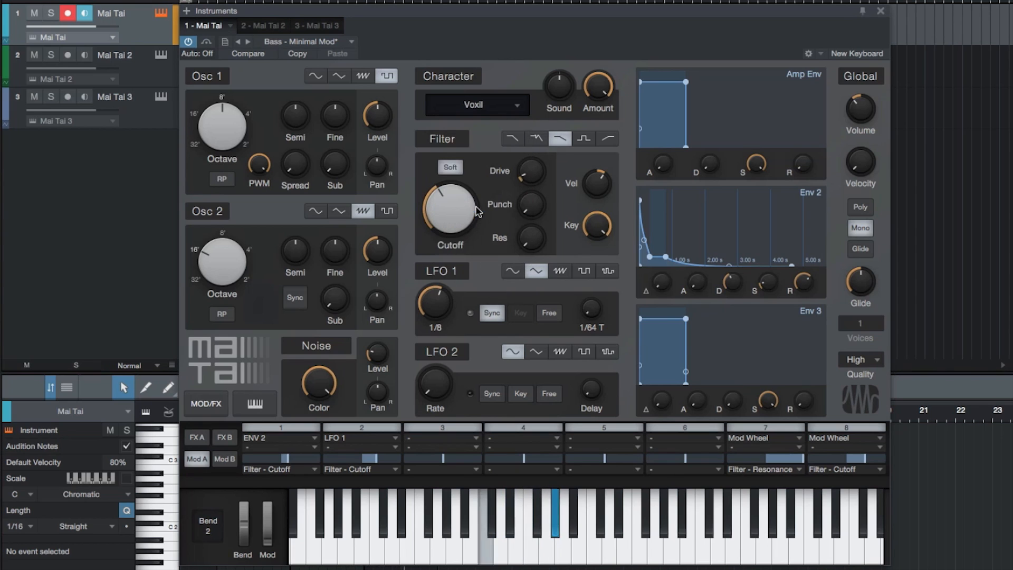
pyautogui.click(476, 105)
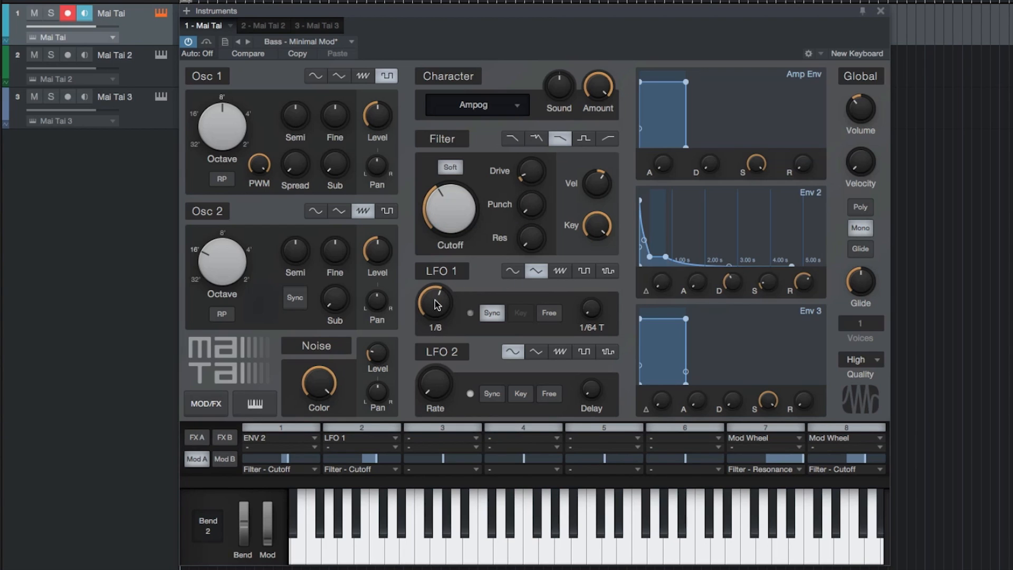
# Step: Change the LFO 1 synced rate from 1/8 to 1/4 T
pyautogui.moveTo(434, 304); pyautogui.dragTo(440, 291)
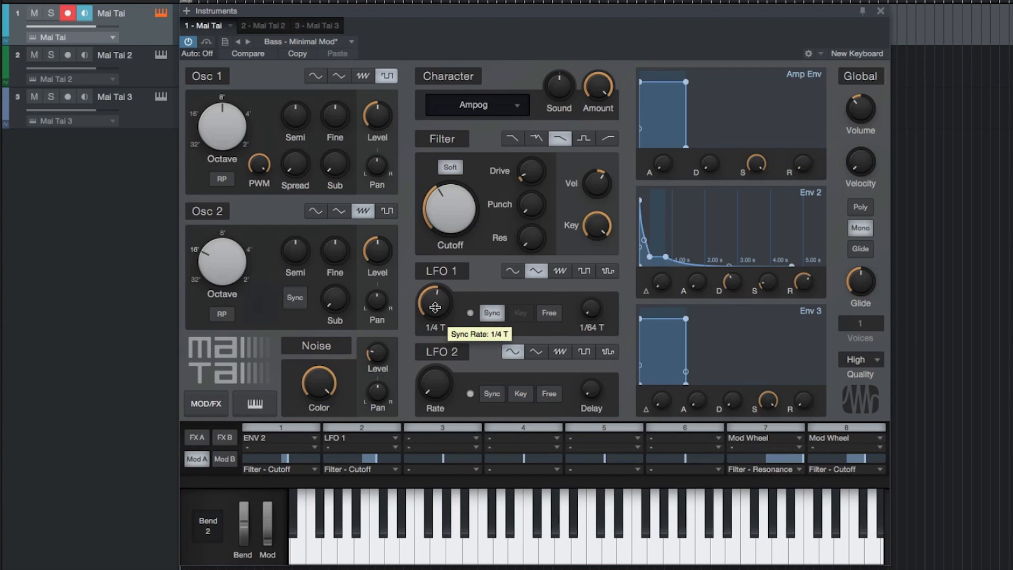
pyautogui.moveTo(522, 322)
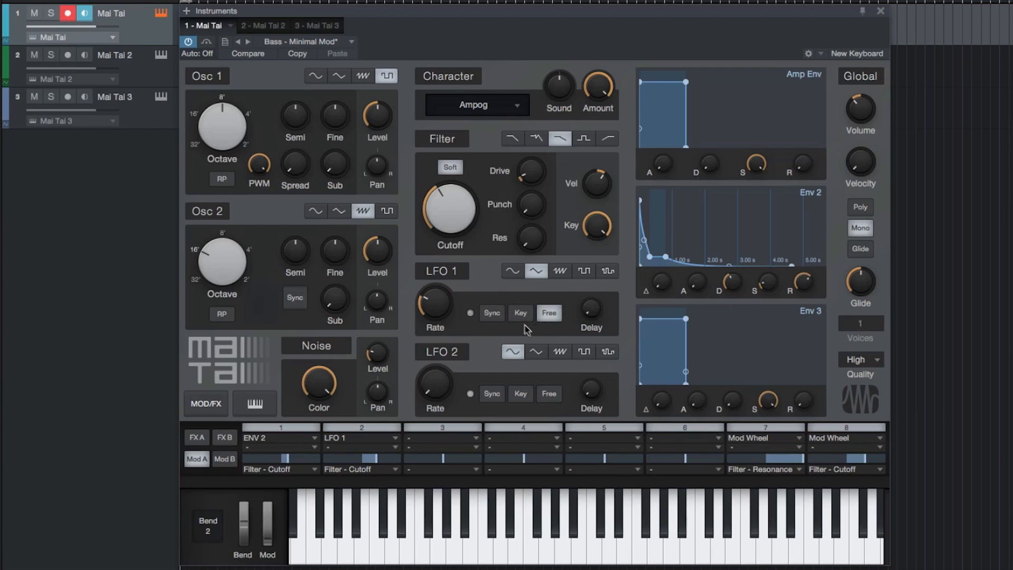
pyautogui.moveTo(549, 314)
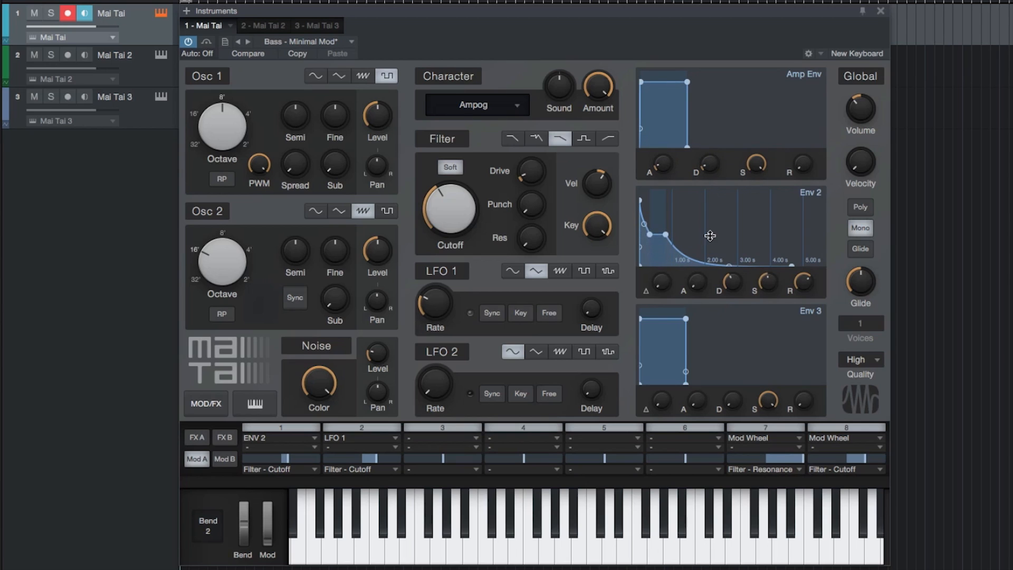
pyautogui.moveTo(434, 441)
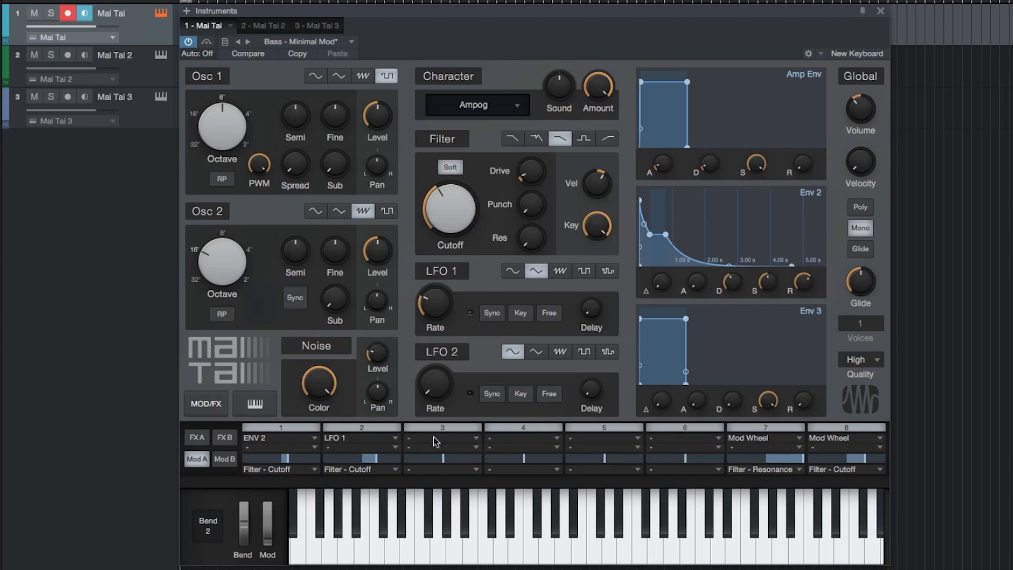
# Step: On the first FX page, try Flanger, settle on Phaser, and turn on the delay
pyautogui.click(195, 438)
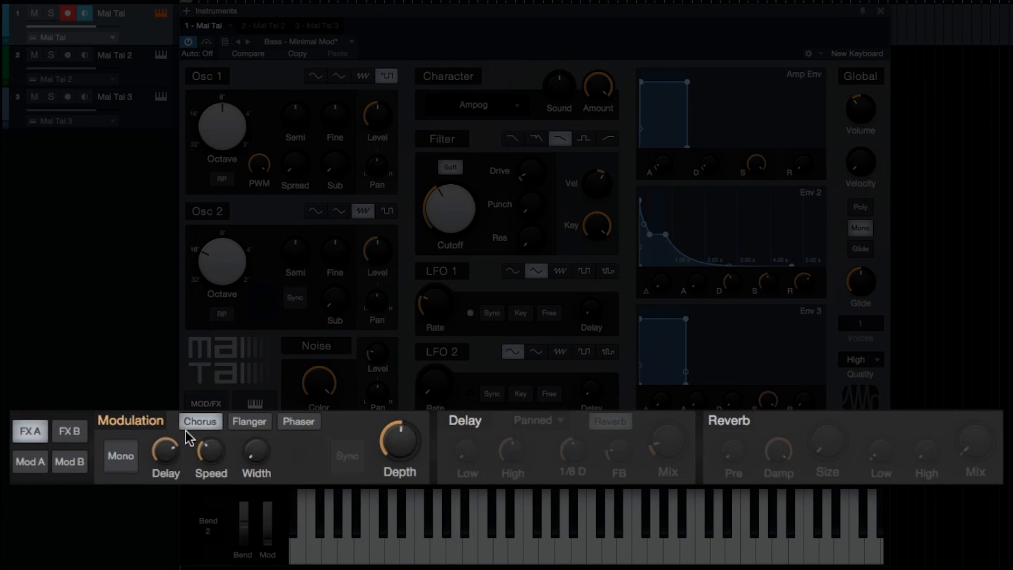
pyautogui.moveTo(259, 437)
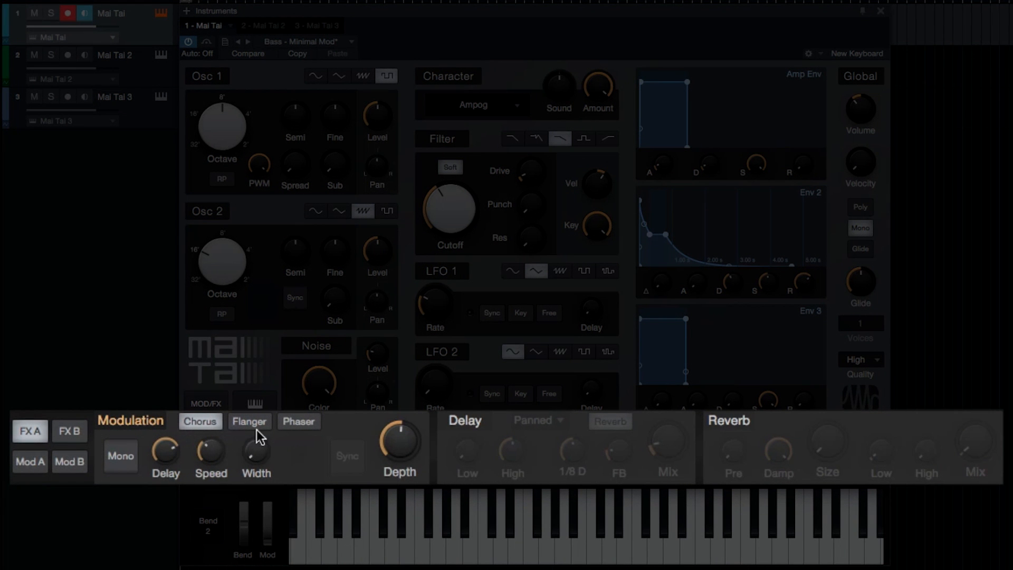
pyautogui.click(299, 421)
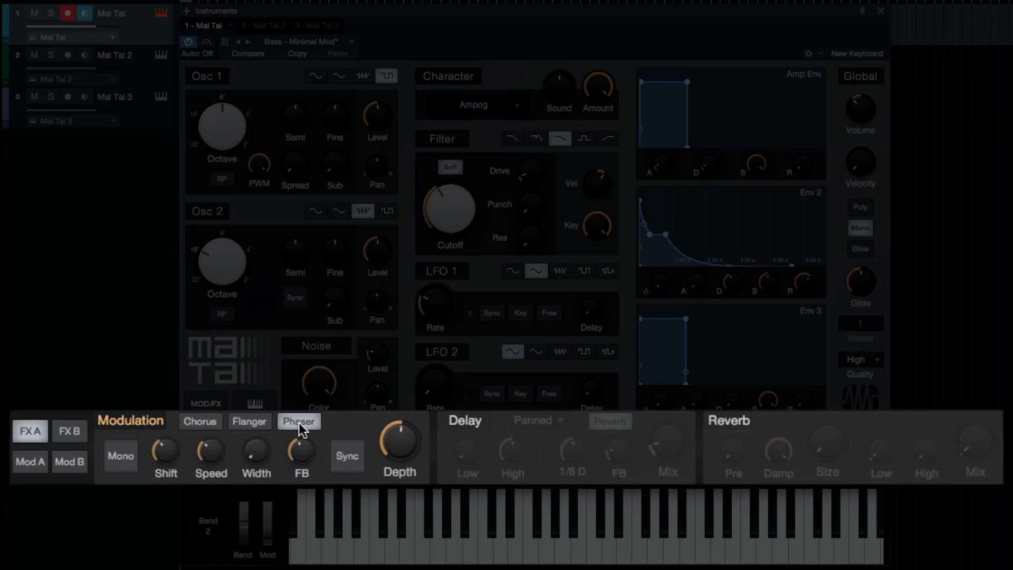
pyautogui.click(200, 421)
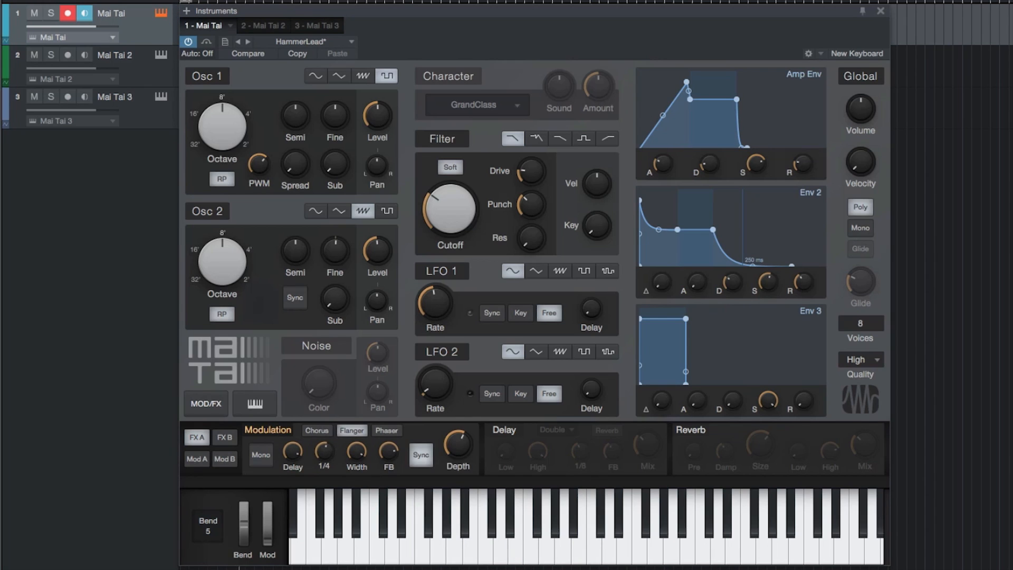
pyautogui.click(503, 530)
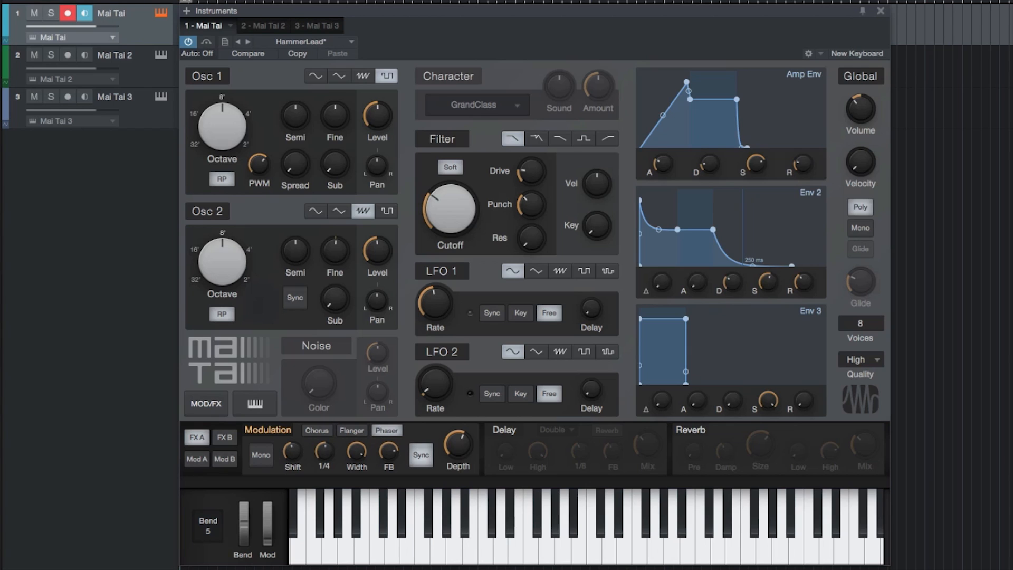
pyautogui.click(682, 517)
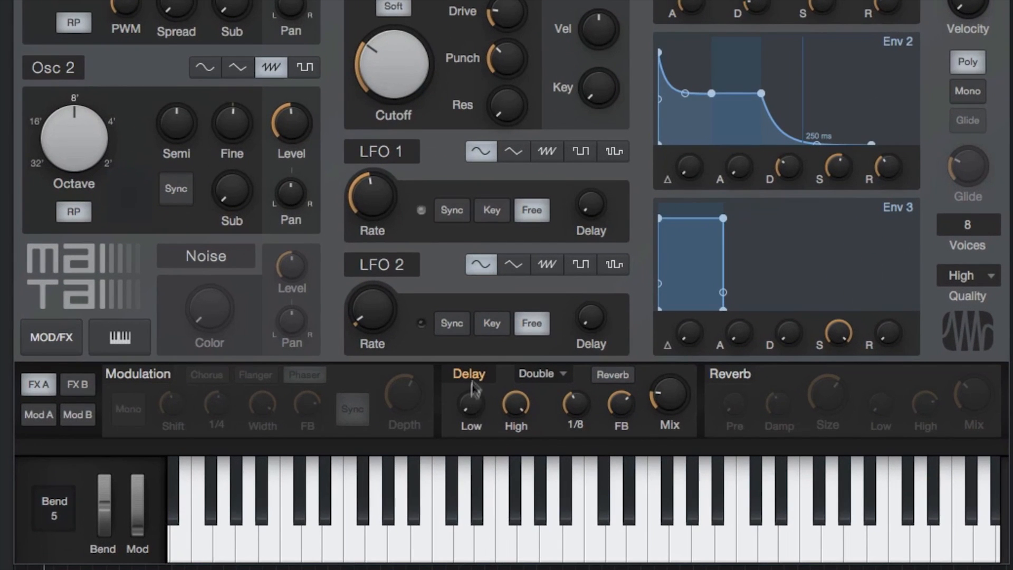
# Step: Open the delay mode list, with Double still the active mode
pyautogui.click(541, 373)
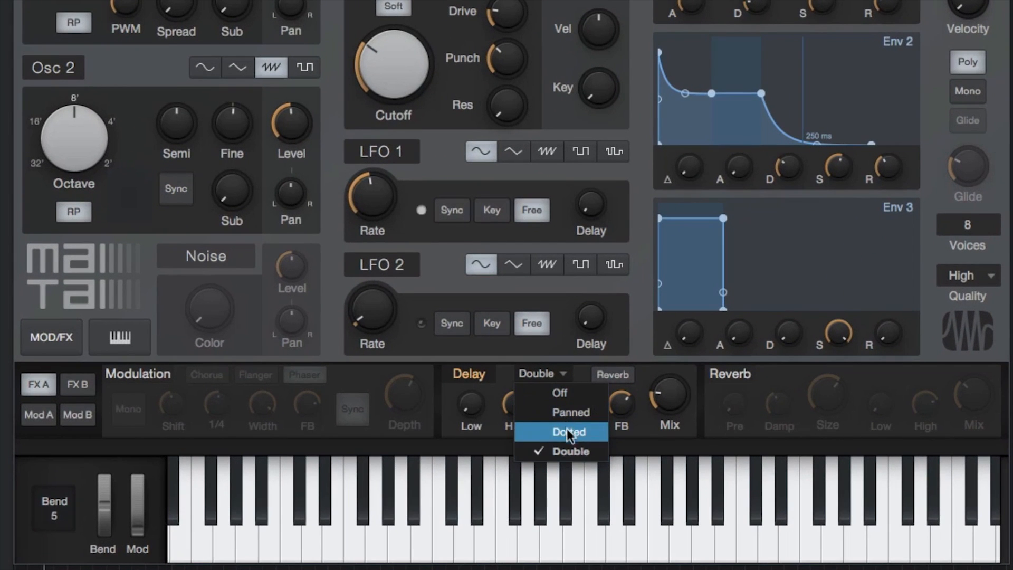
pyautogui.moveTo(559, 393)
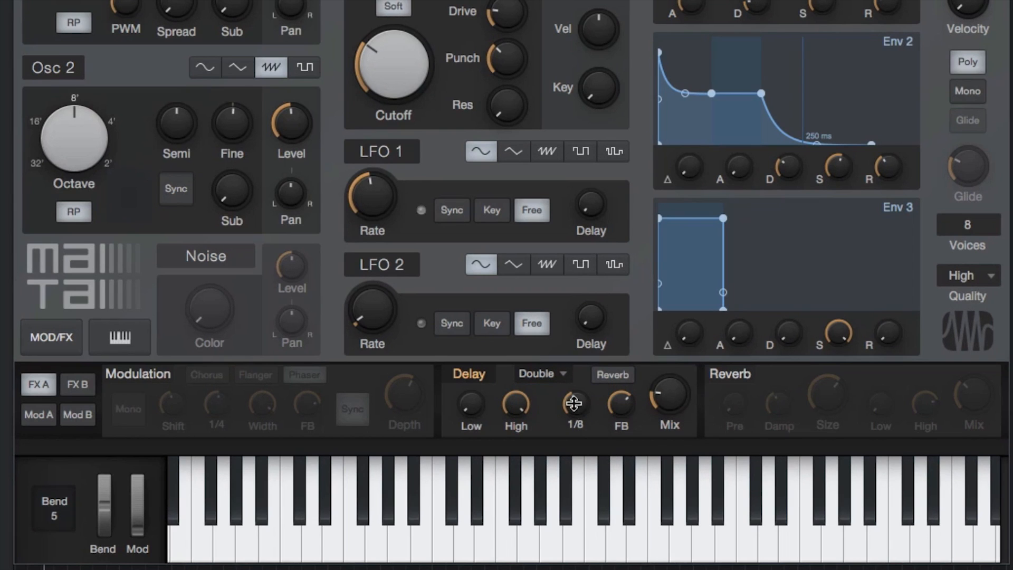
pyautogui.moveTo(574, 408)
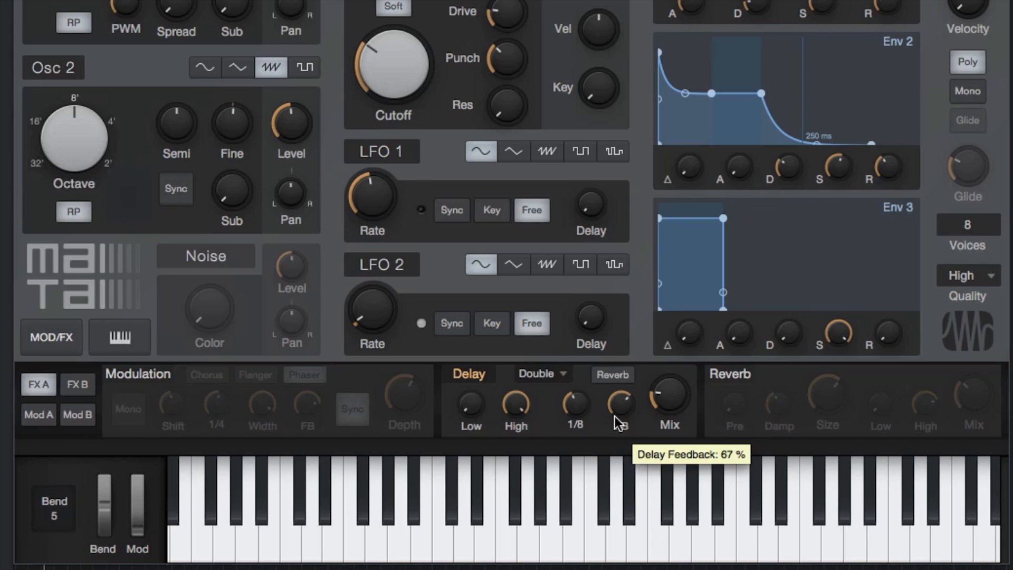
pyautogui.moveTo(662, 399)
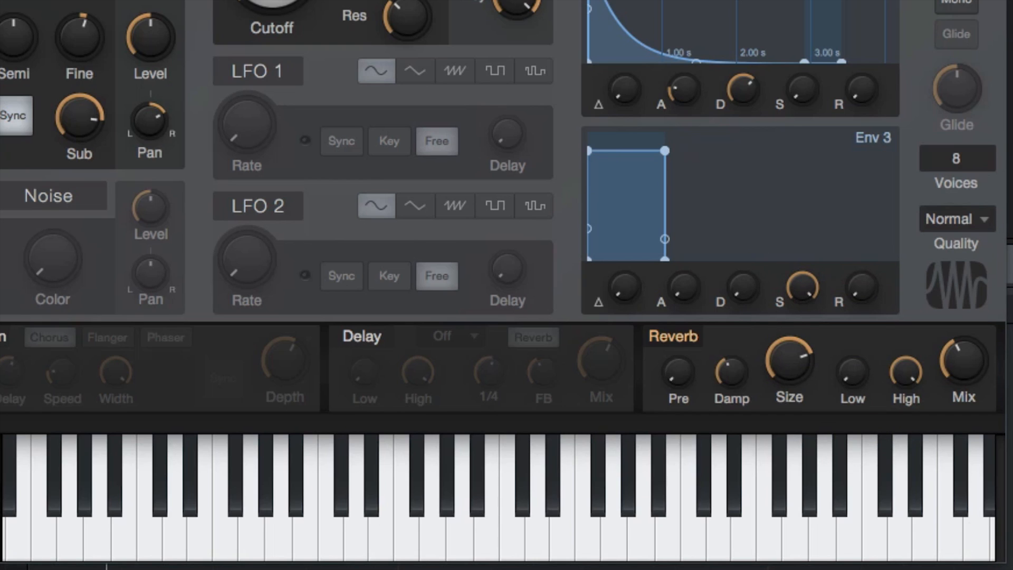
pyautogui.moveTo(677, 370)
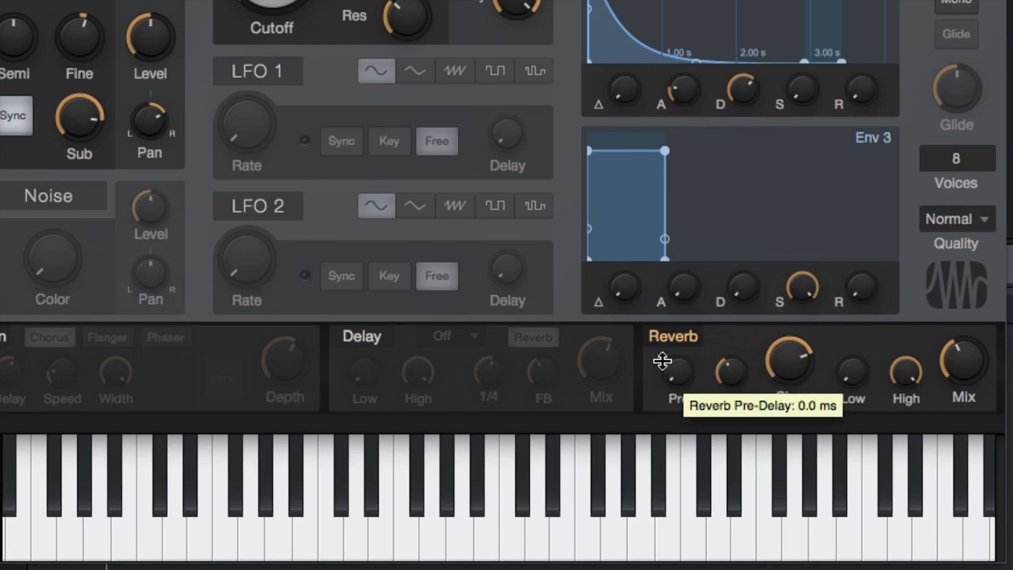
pyautogui.moveTo(731, 377)
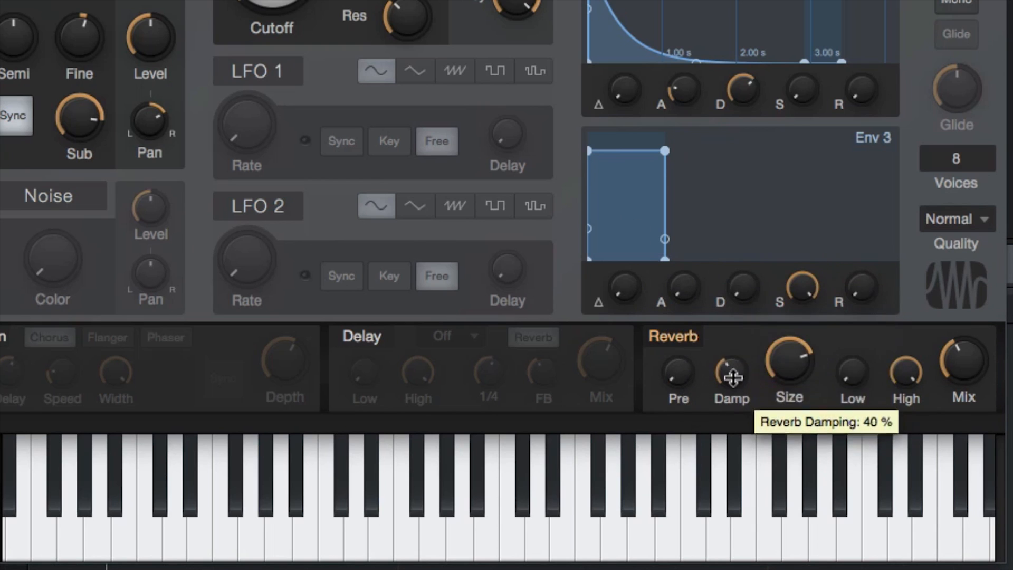
pyautogui.moveTo(806, 369)
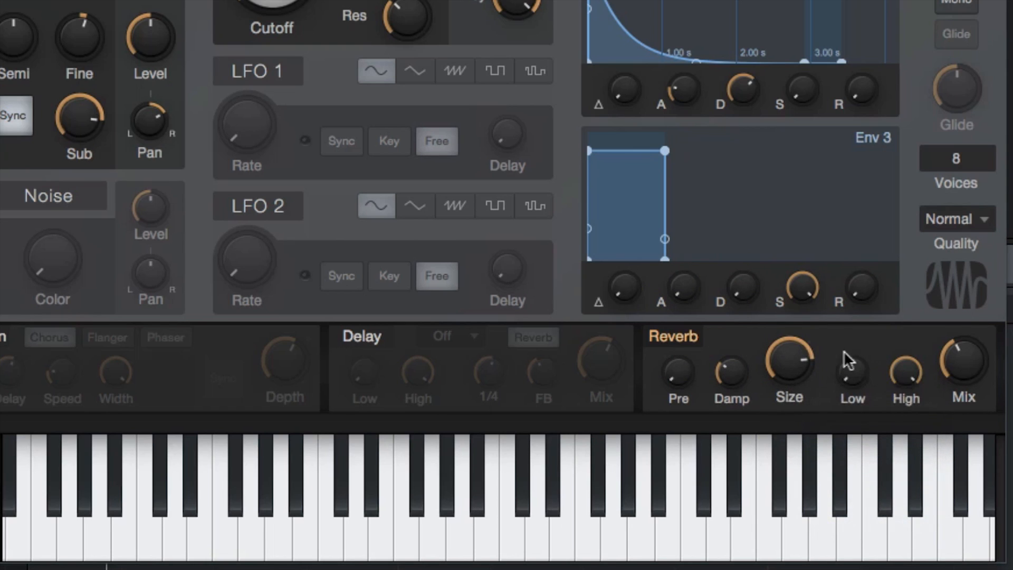
pyautogui.moveTo(908, 368)
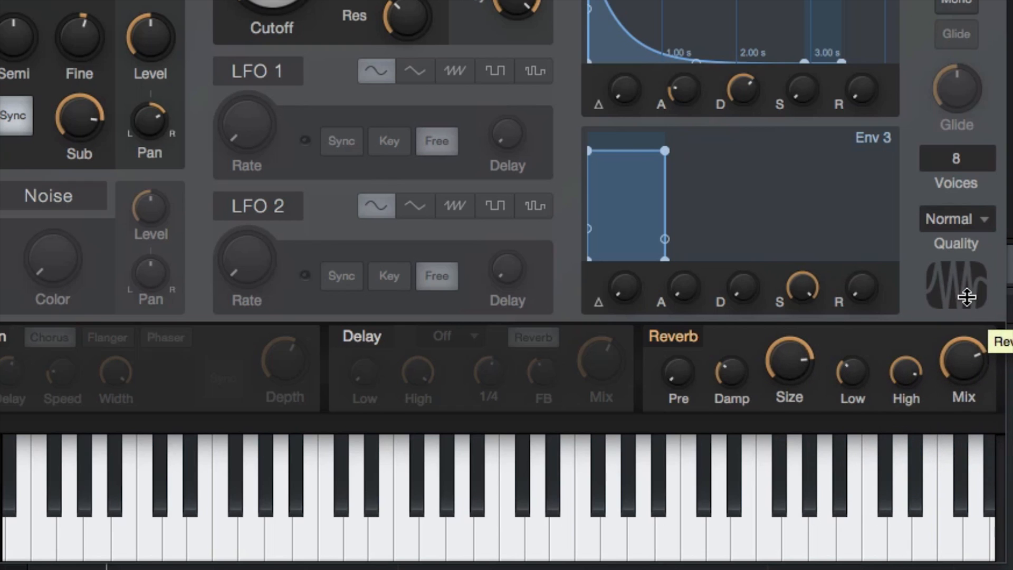
pyautogui.moveTo(998, 426)
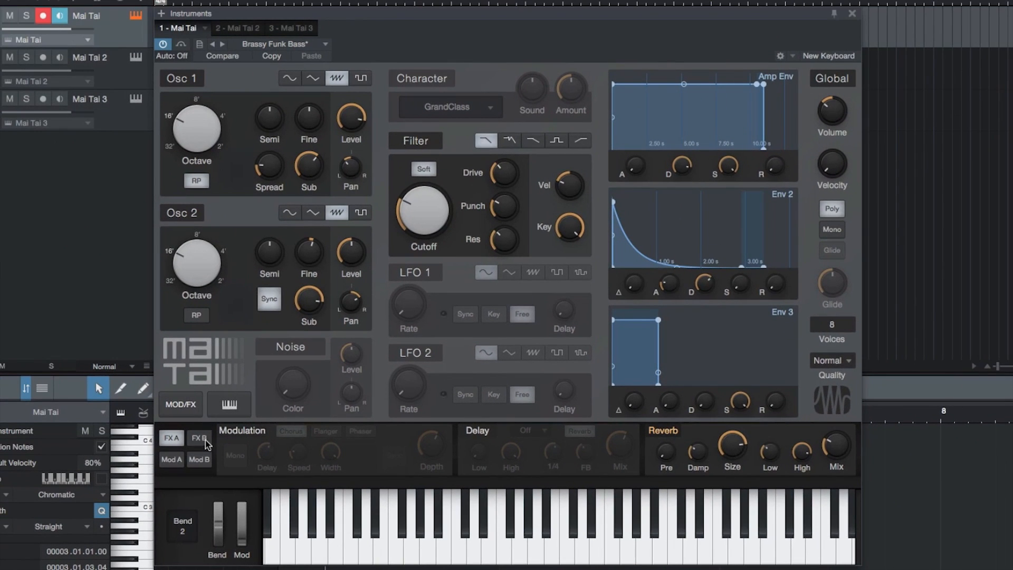
# Step: Show the FX B page and toggle several Gater steps on or off
pyautogui.click(196, 438)
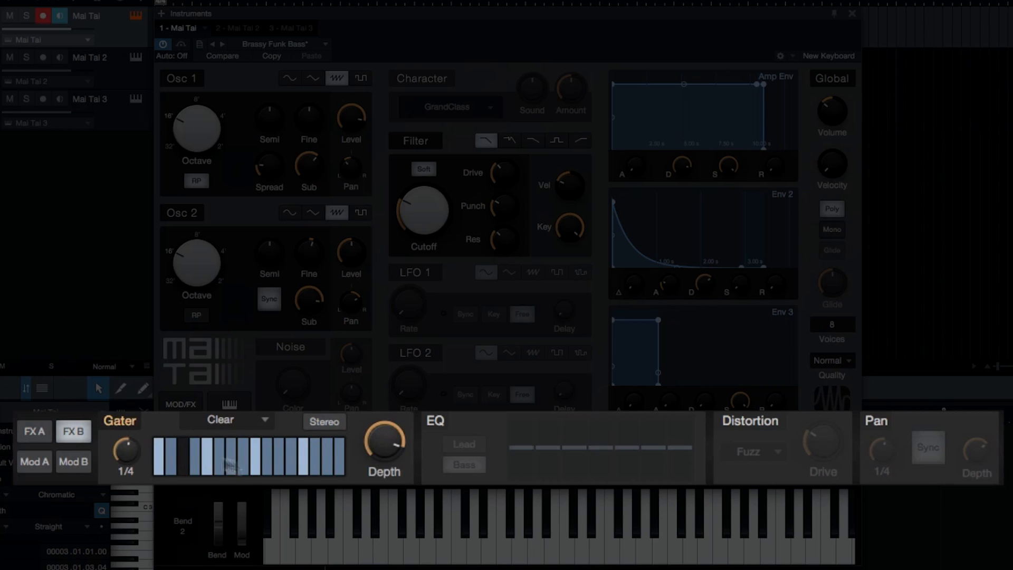
pyautogui.moveTo(229, 452); pyautogui.dragTo(317, 452)
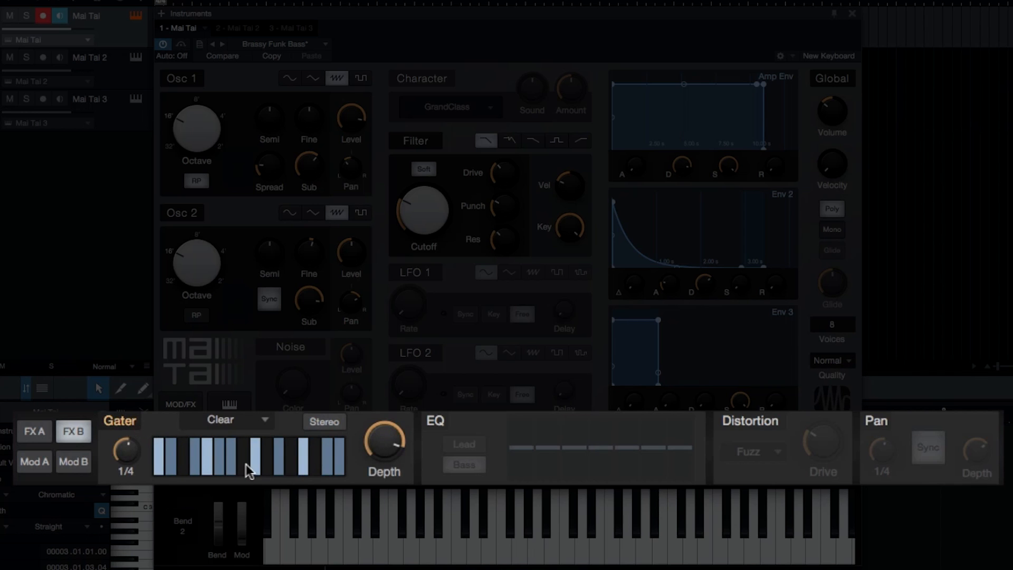
pyautogui.click(223, 43)
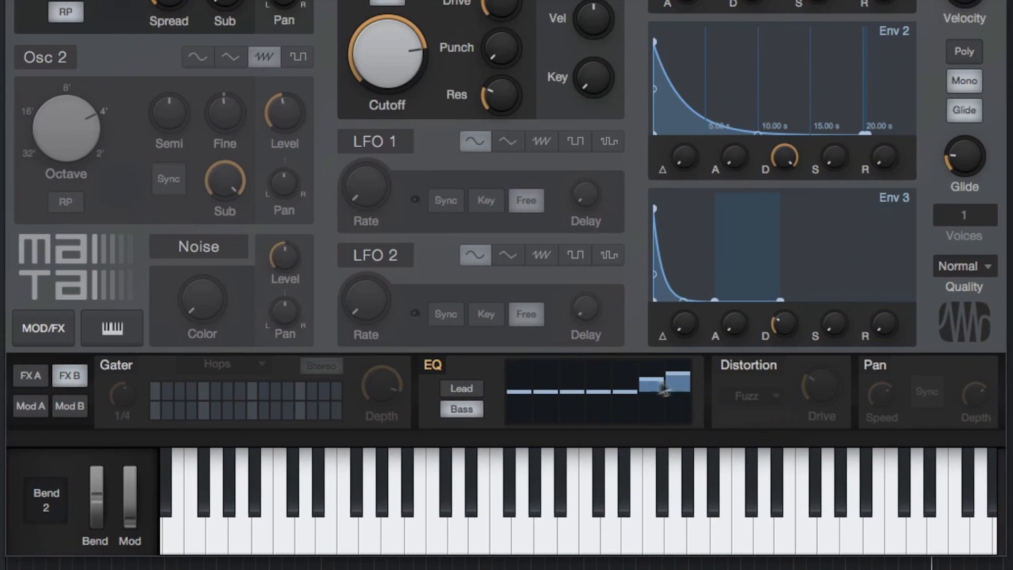
# Step: Boost the EQ at 200 Hz, enable Fuzz distortion with about 30% drive, then enable Pan
pyautogui.moveTo(666, 388); pyautogui.dragTo(545, 381)
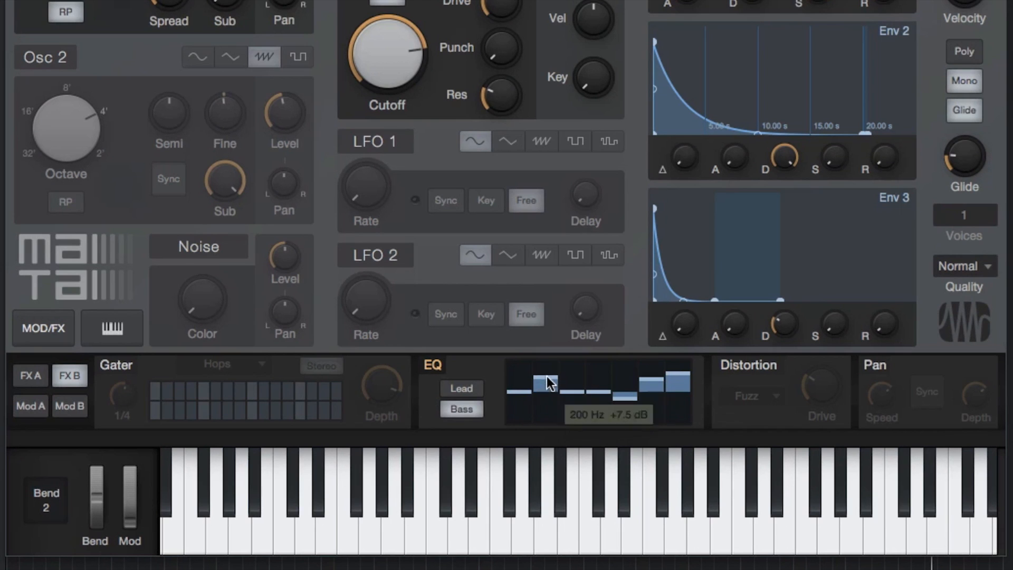
pyautogui.click(748, 364)
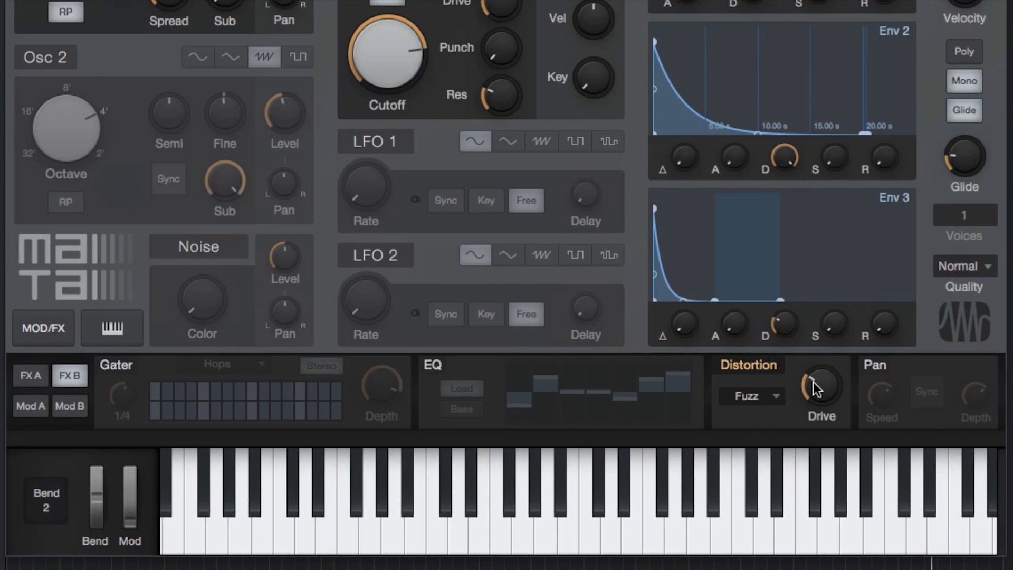
pyautogui.click(750, 396)
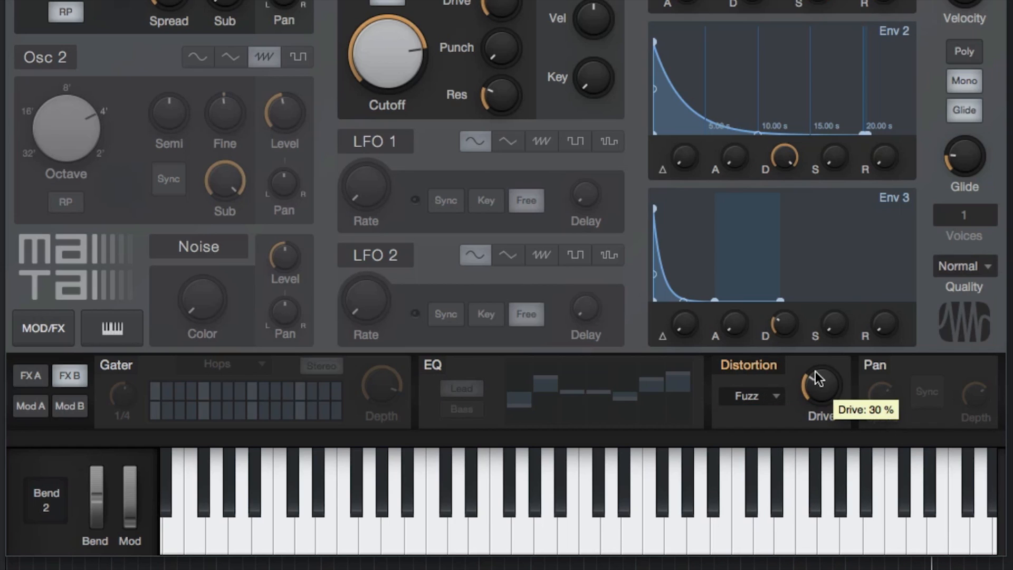
pyautogui.moveTo(826, 380)
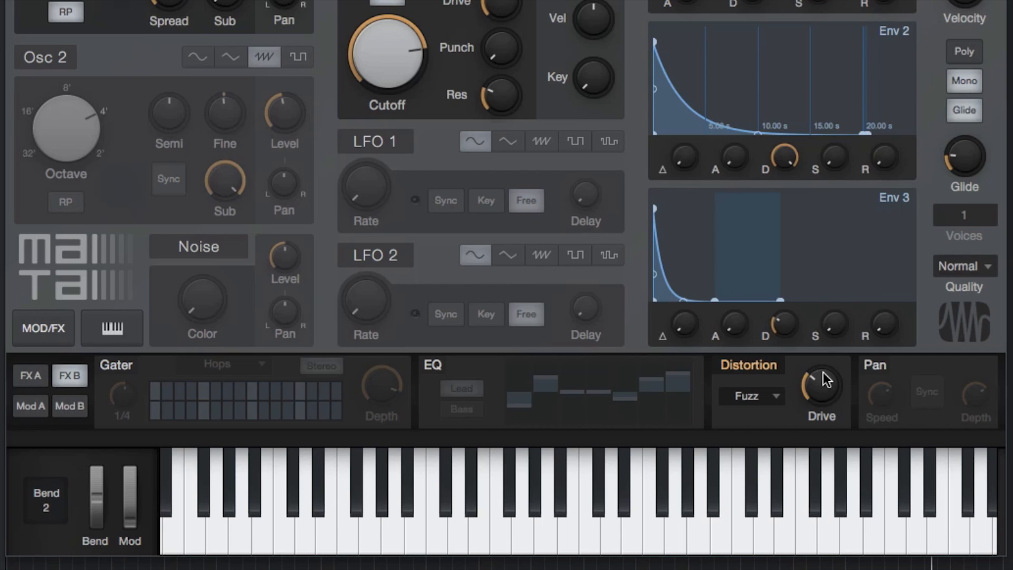
pyautogui.click(874, 364)
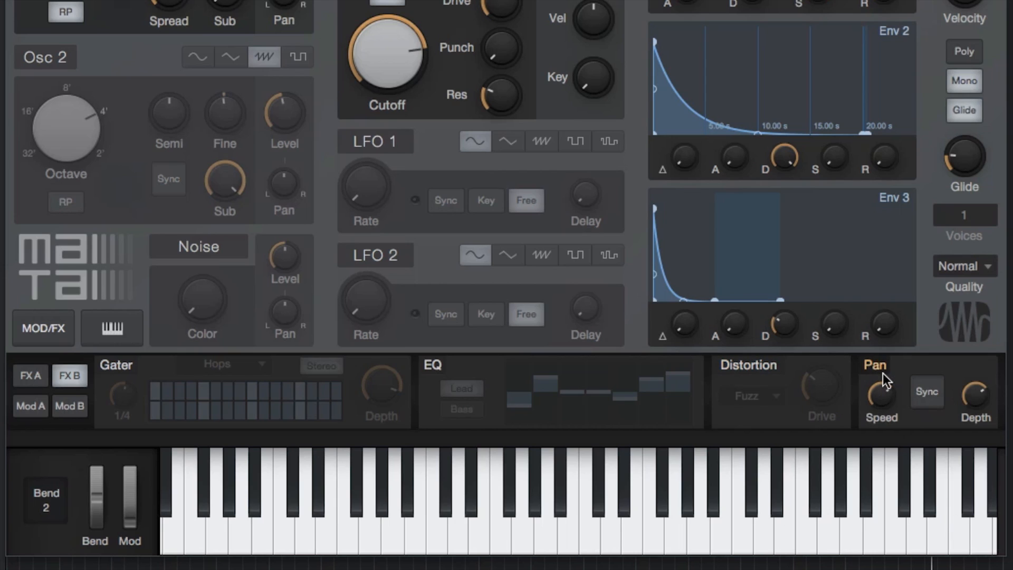
pyautogui.moveTo(898, 434)
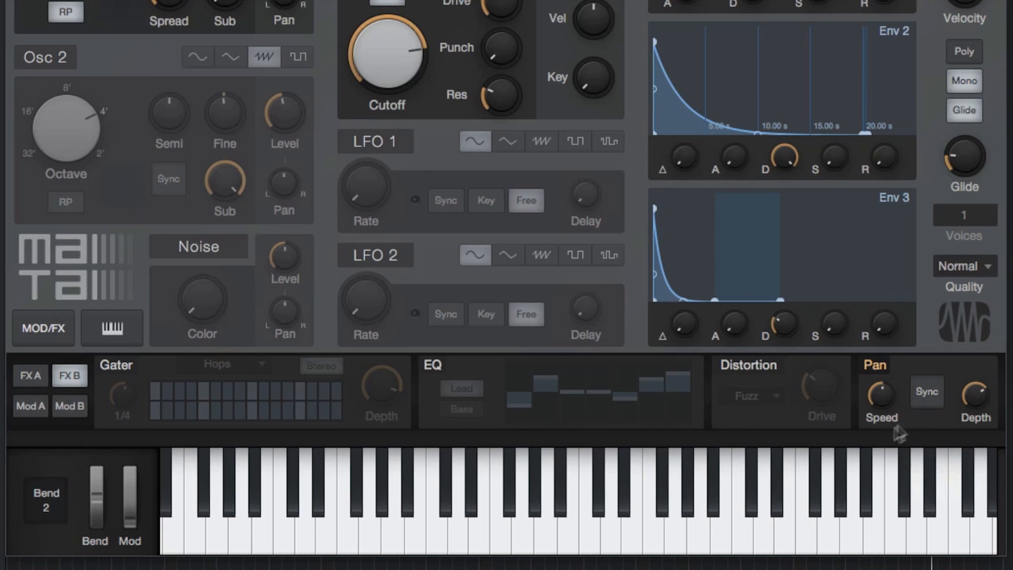
# Step: Turn on Pan Sync and set the pan speed to 1/8 T
pyautogui.click(926, 392)
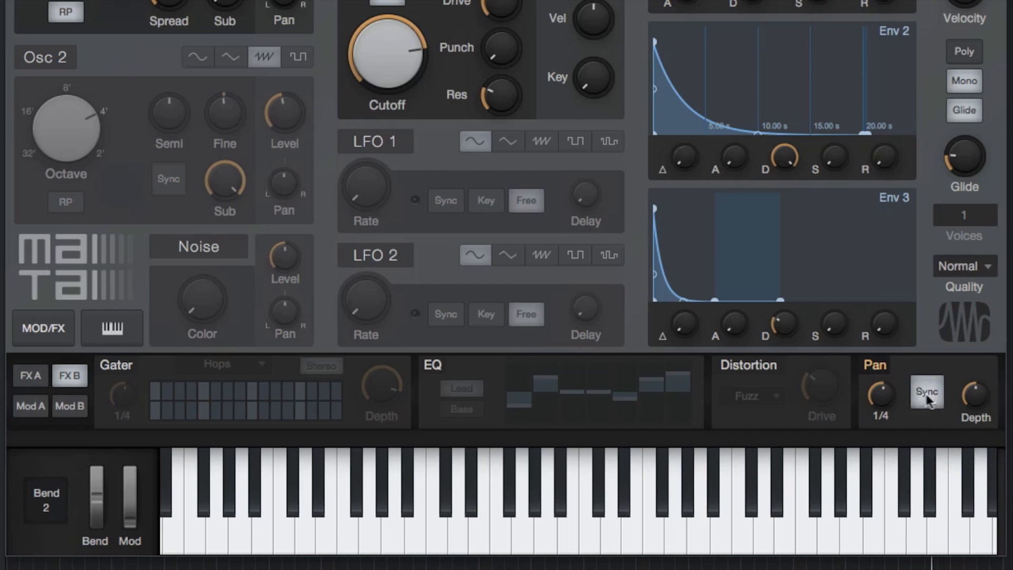
pyautogui.click(927, 391)
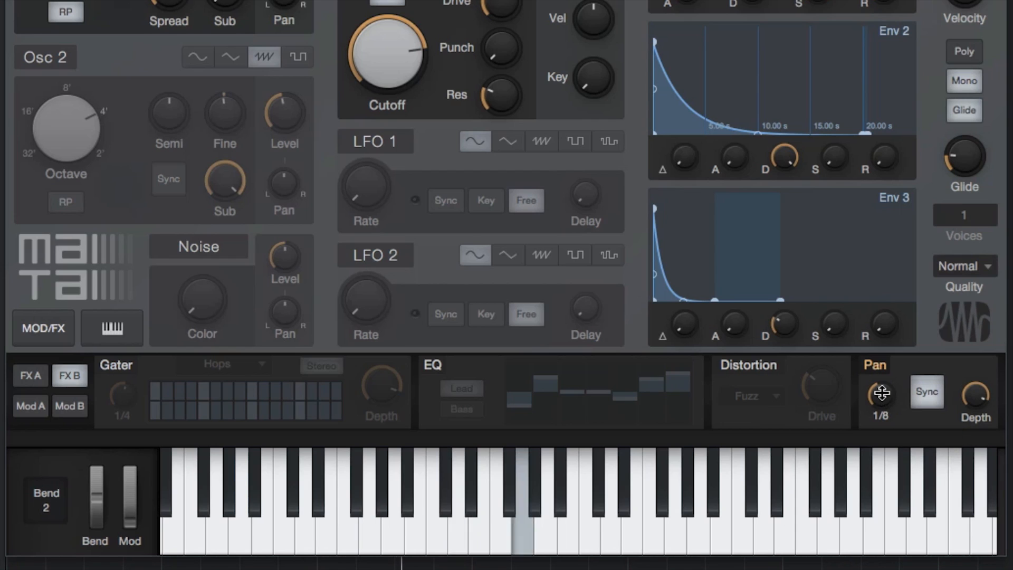
pyautogui.moveTo(880, 397); pyautogui.dragTo(879, 413)
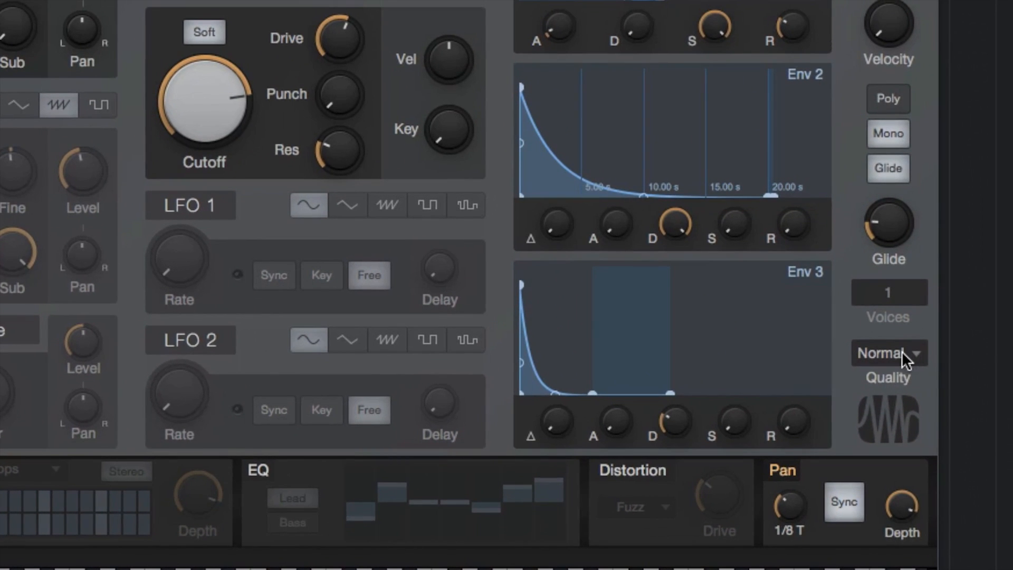
pyautogui.moveTo(904, 360)
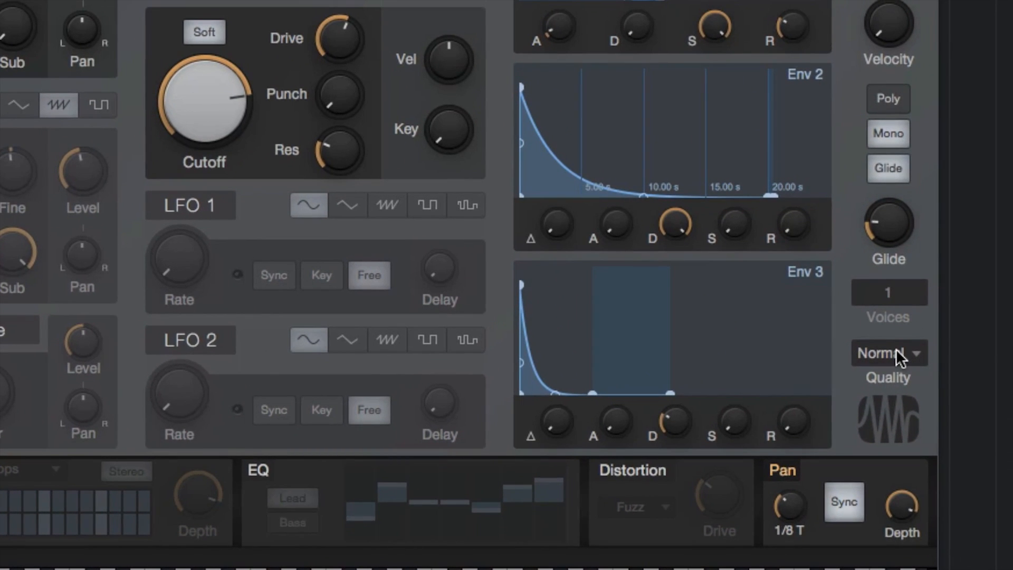
# Step: Change the Global quality mode from Normal to Supreme
pyautogui.click(888, 353)
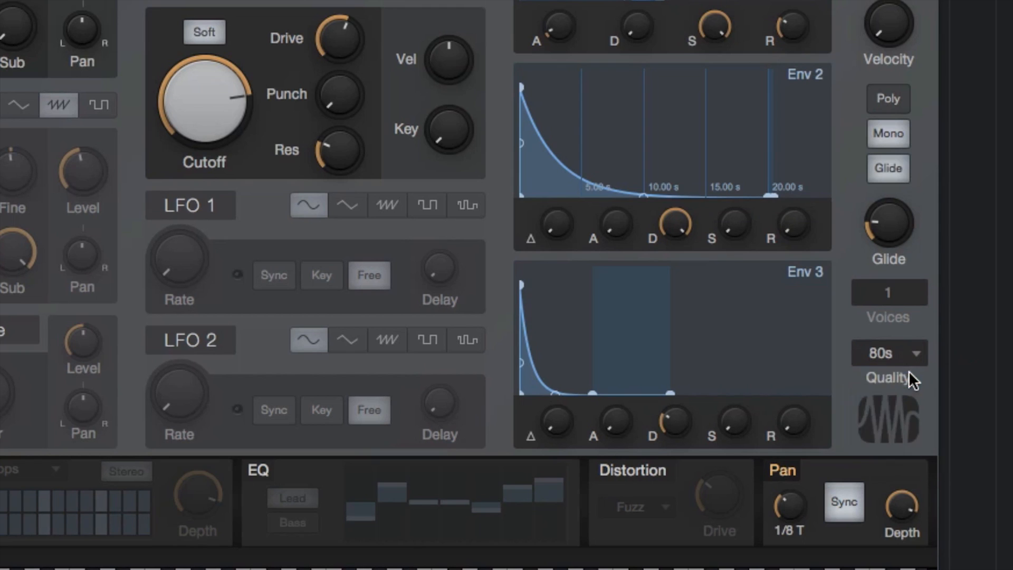
pyautogui.click(888, 353)
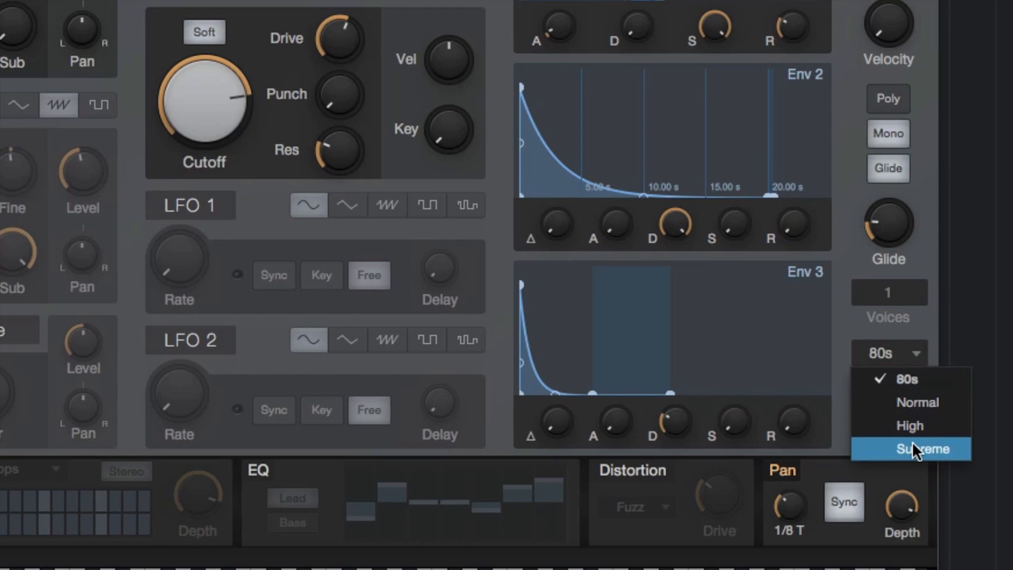
pyautogui.click(931, 449)
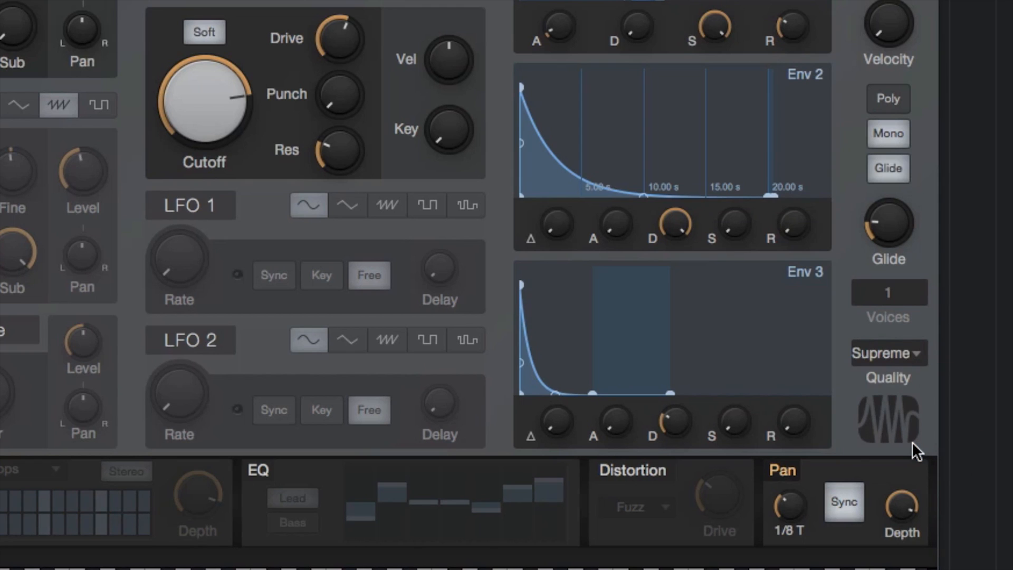
pyautogui.moveTo(886, 417)
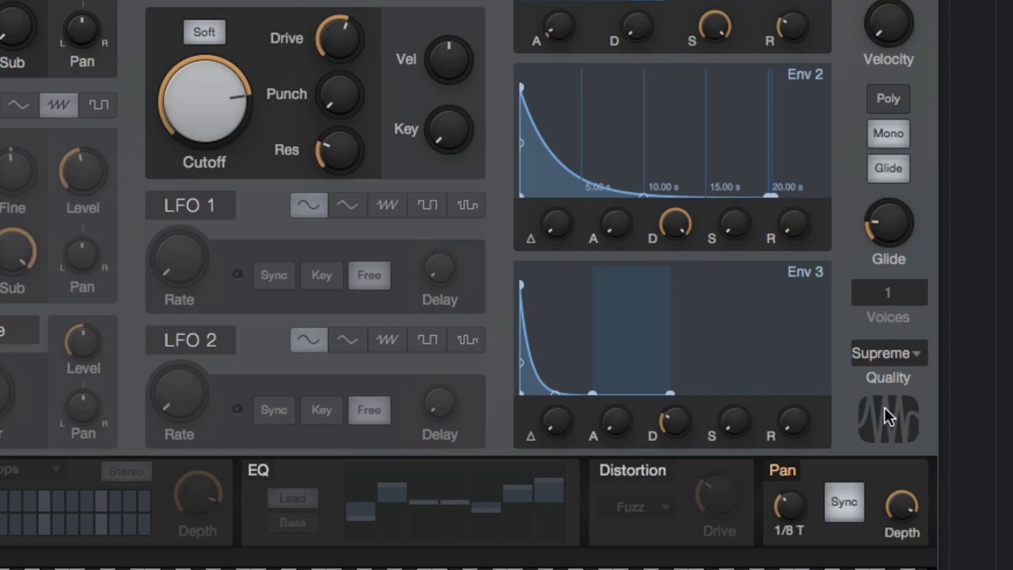